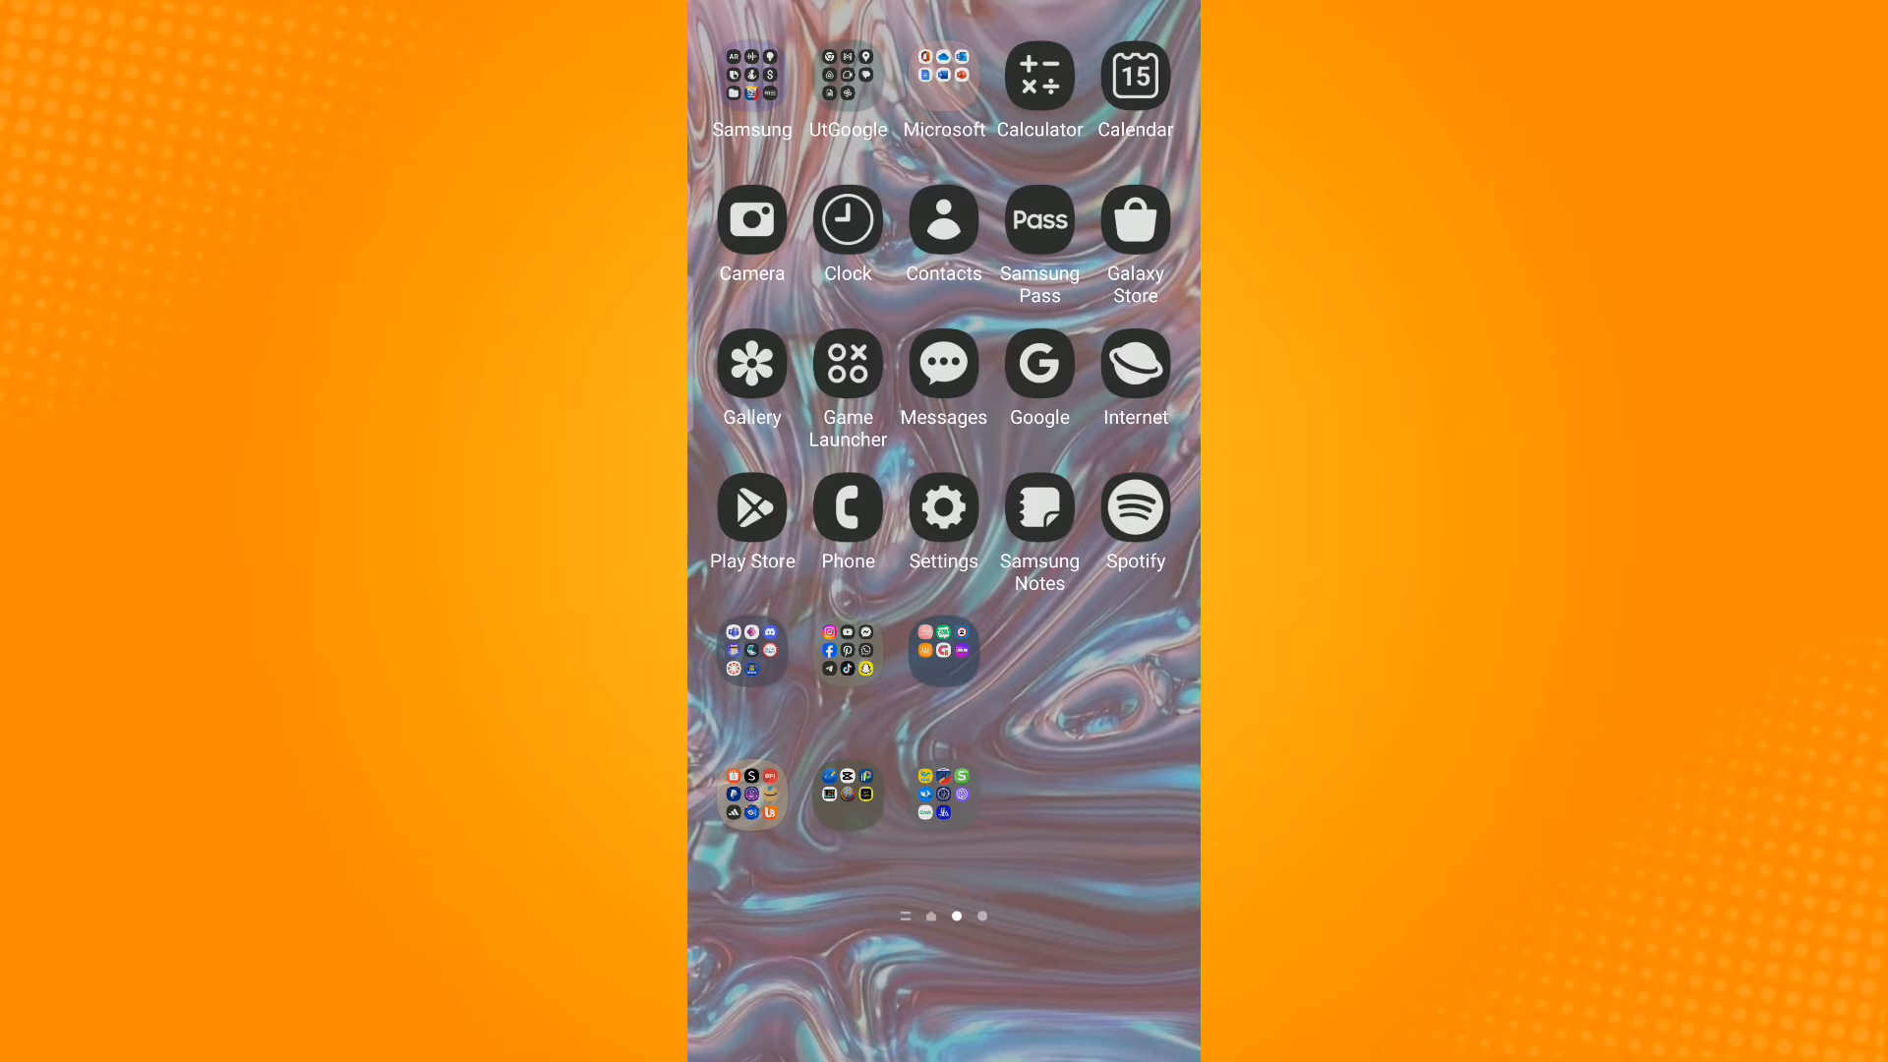
Go into Settings and its Connections section from the home screen.
left_click(943, 505)
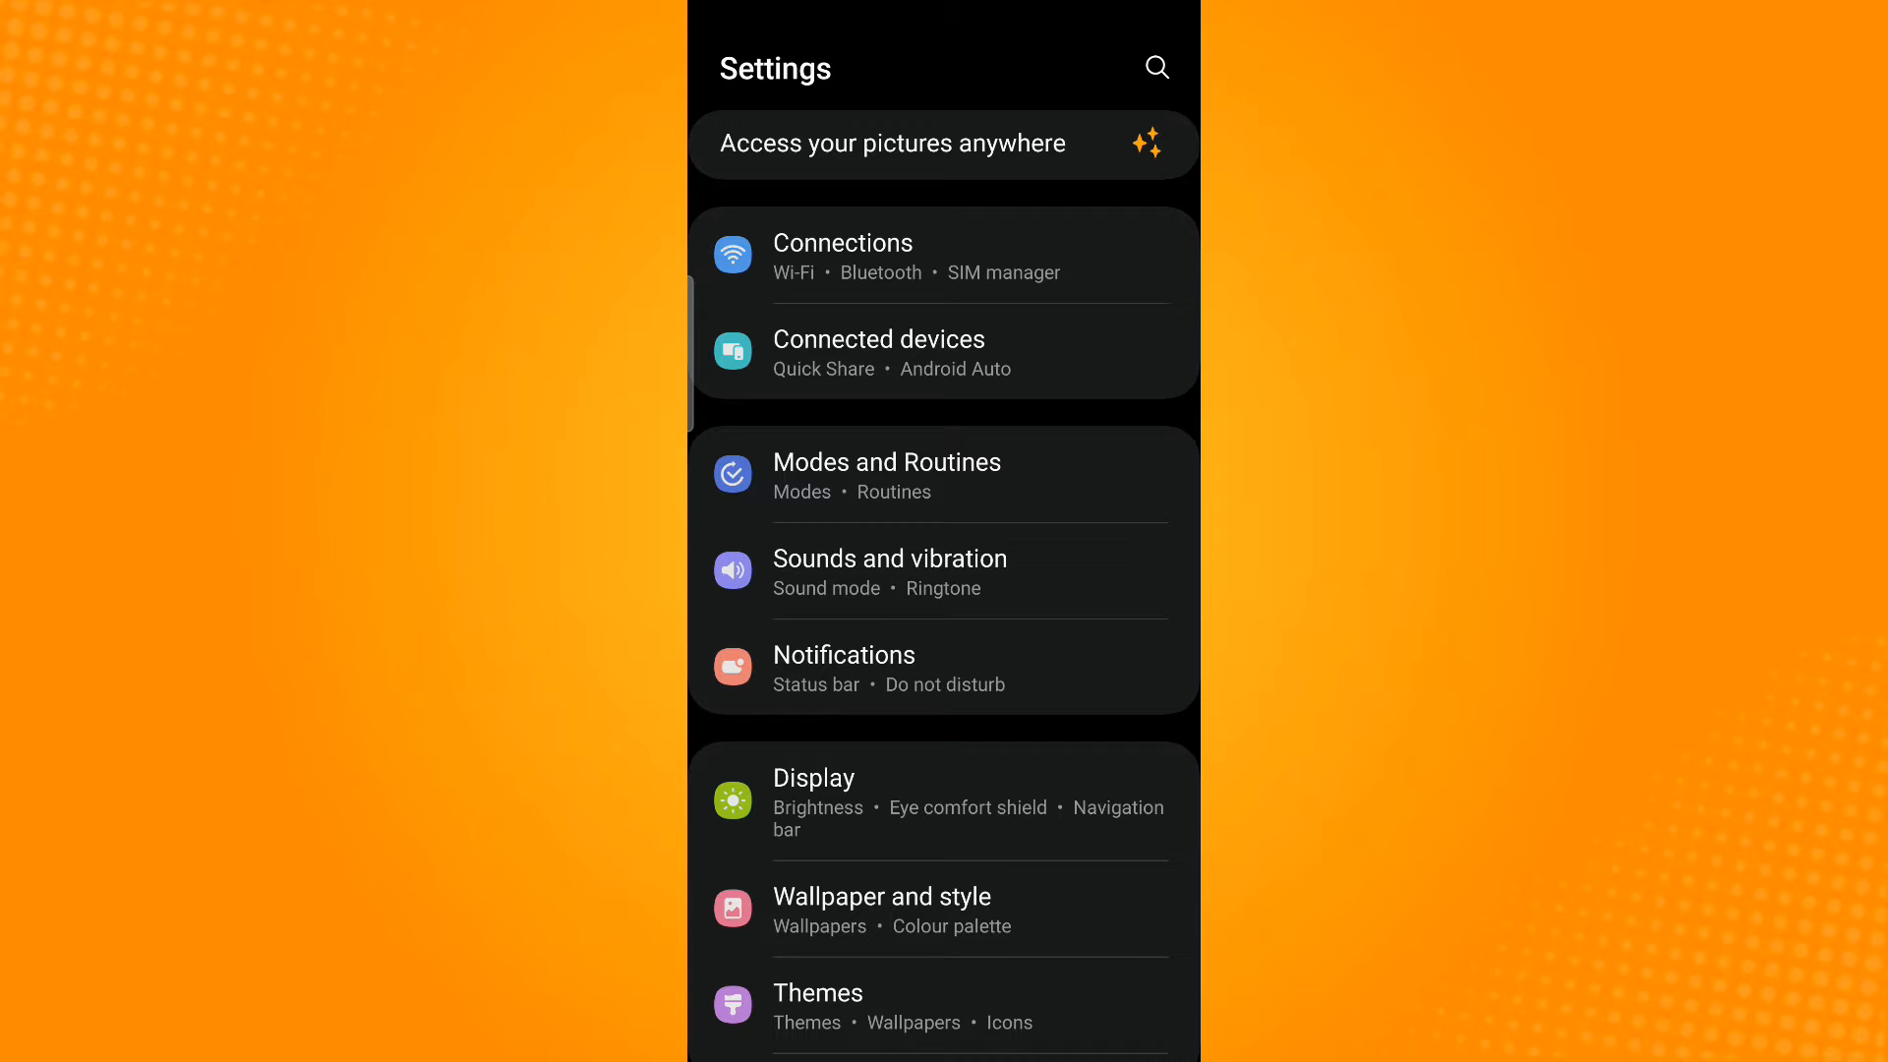
left_click(843, 253)
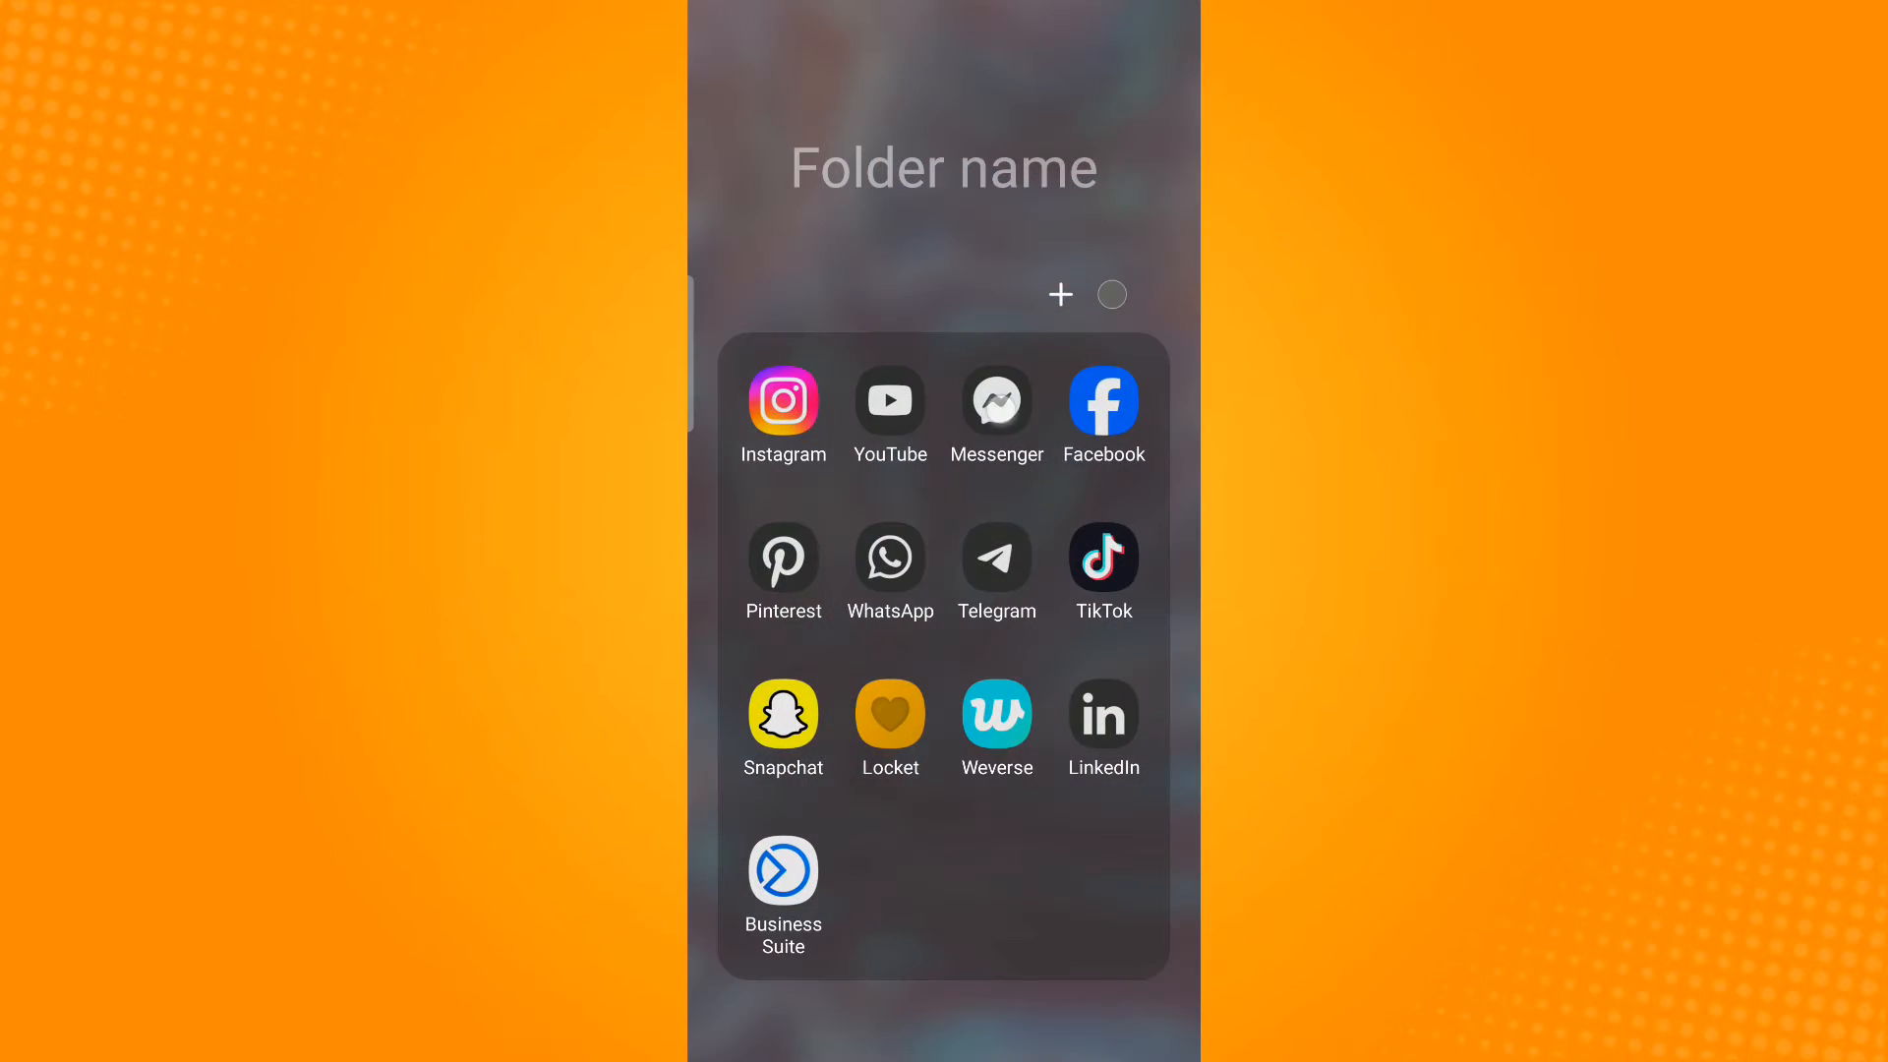
Launch Messenger and reach its settings list scrolled to the Data Saver preference.
left_click(996, 402)
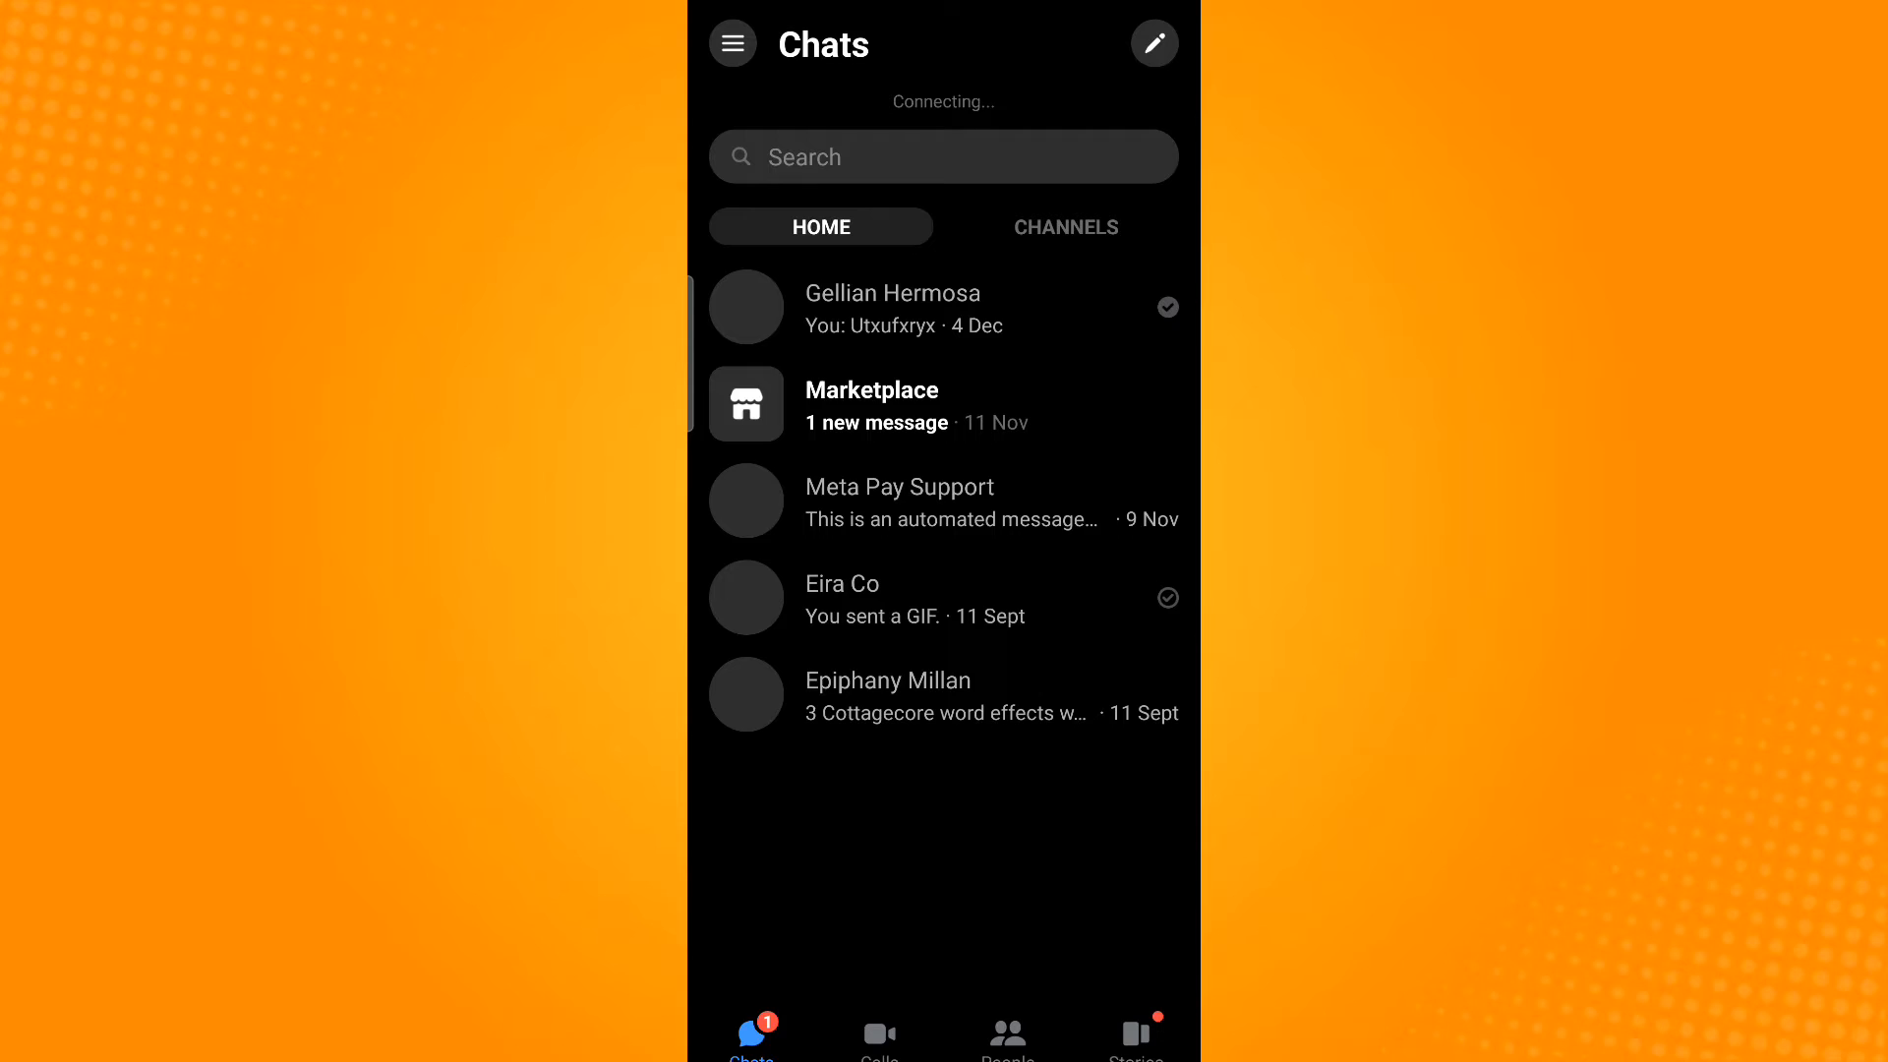
left_click(731, 44)
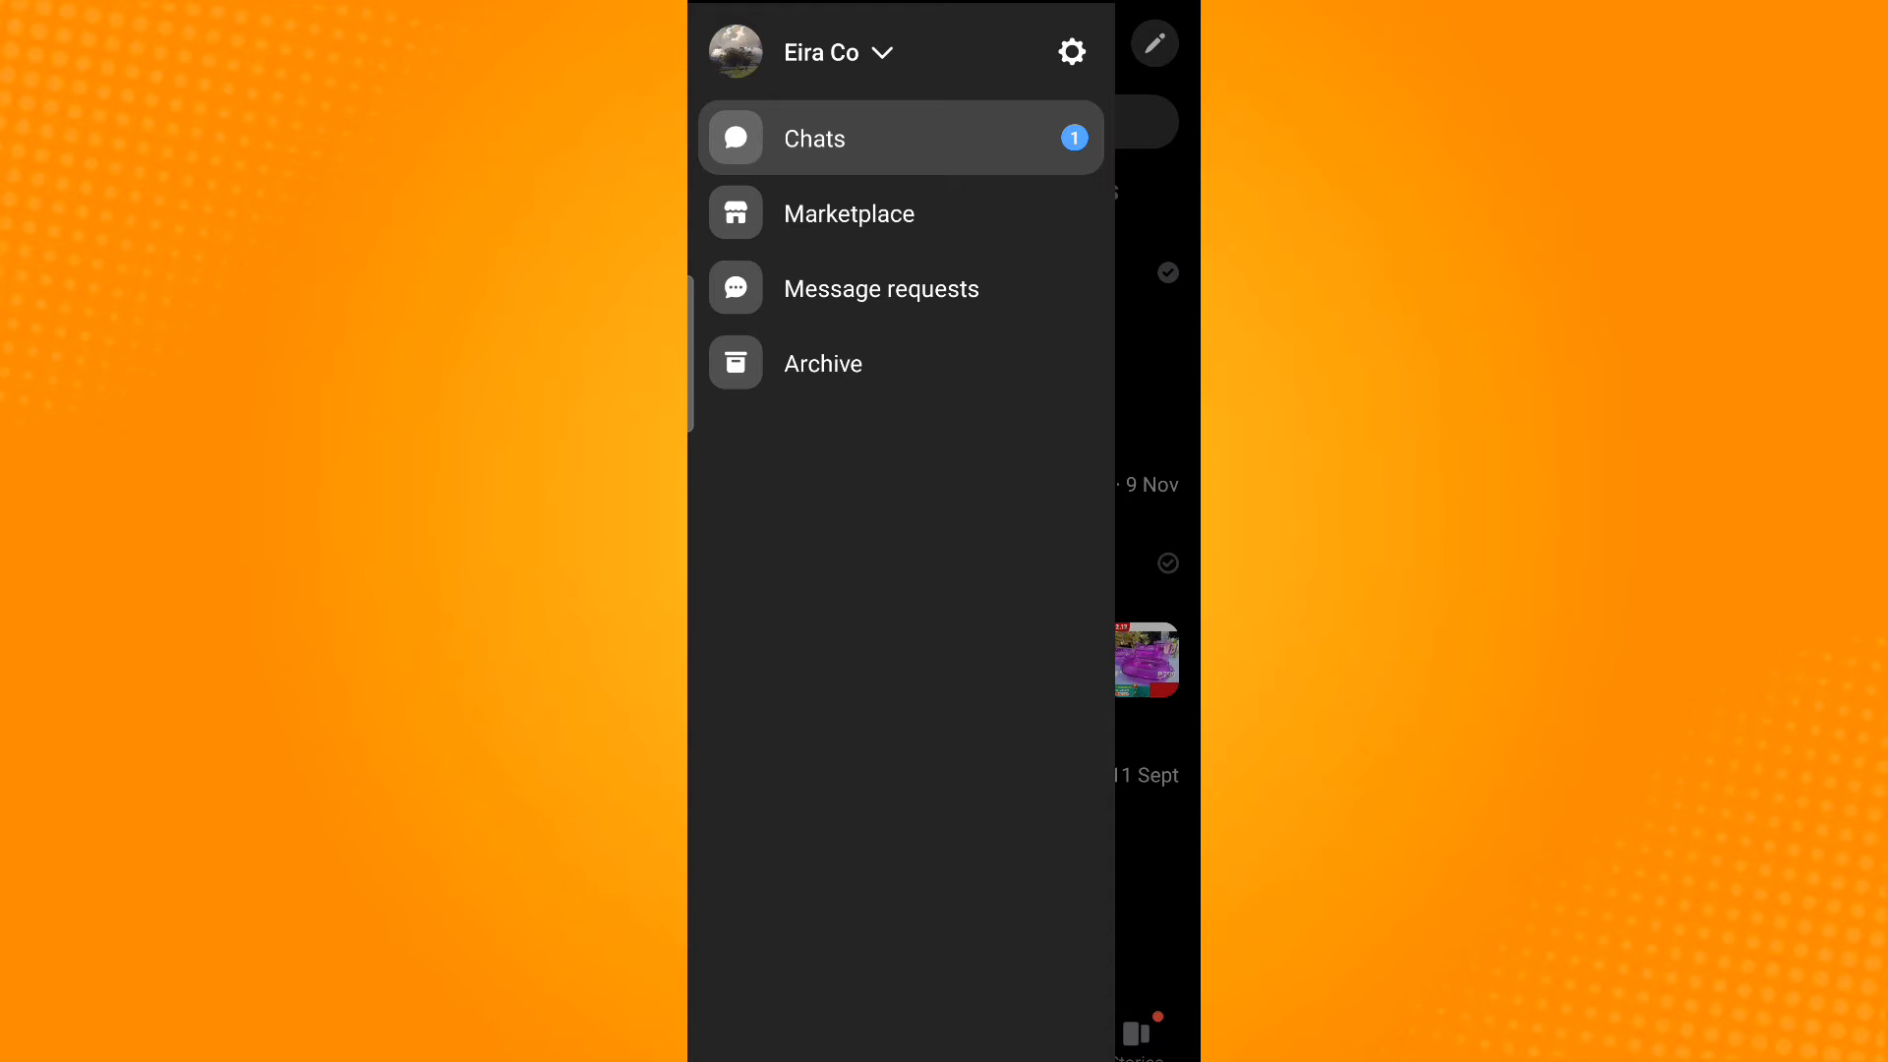
left_click(1069, 52)
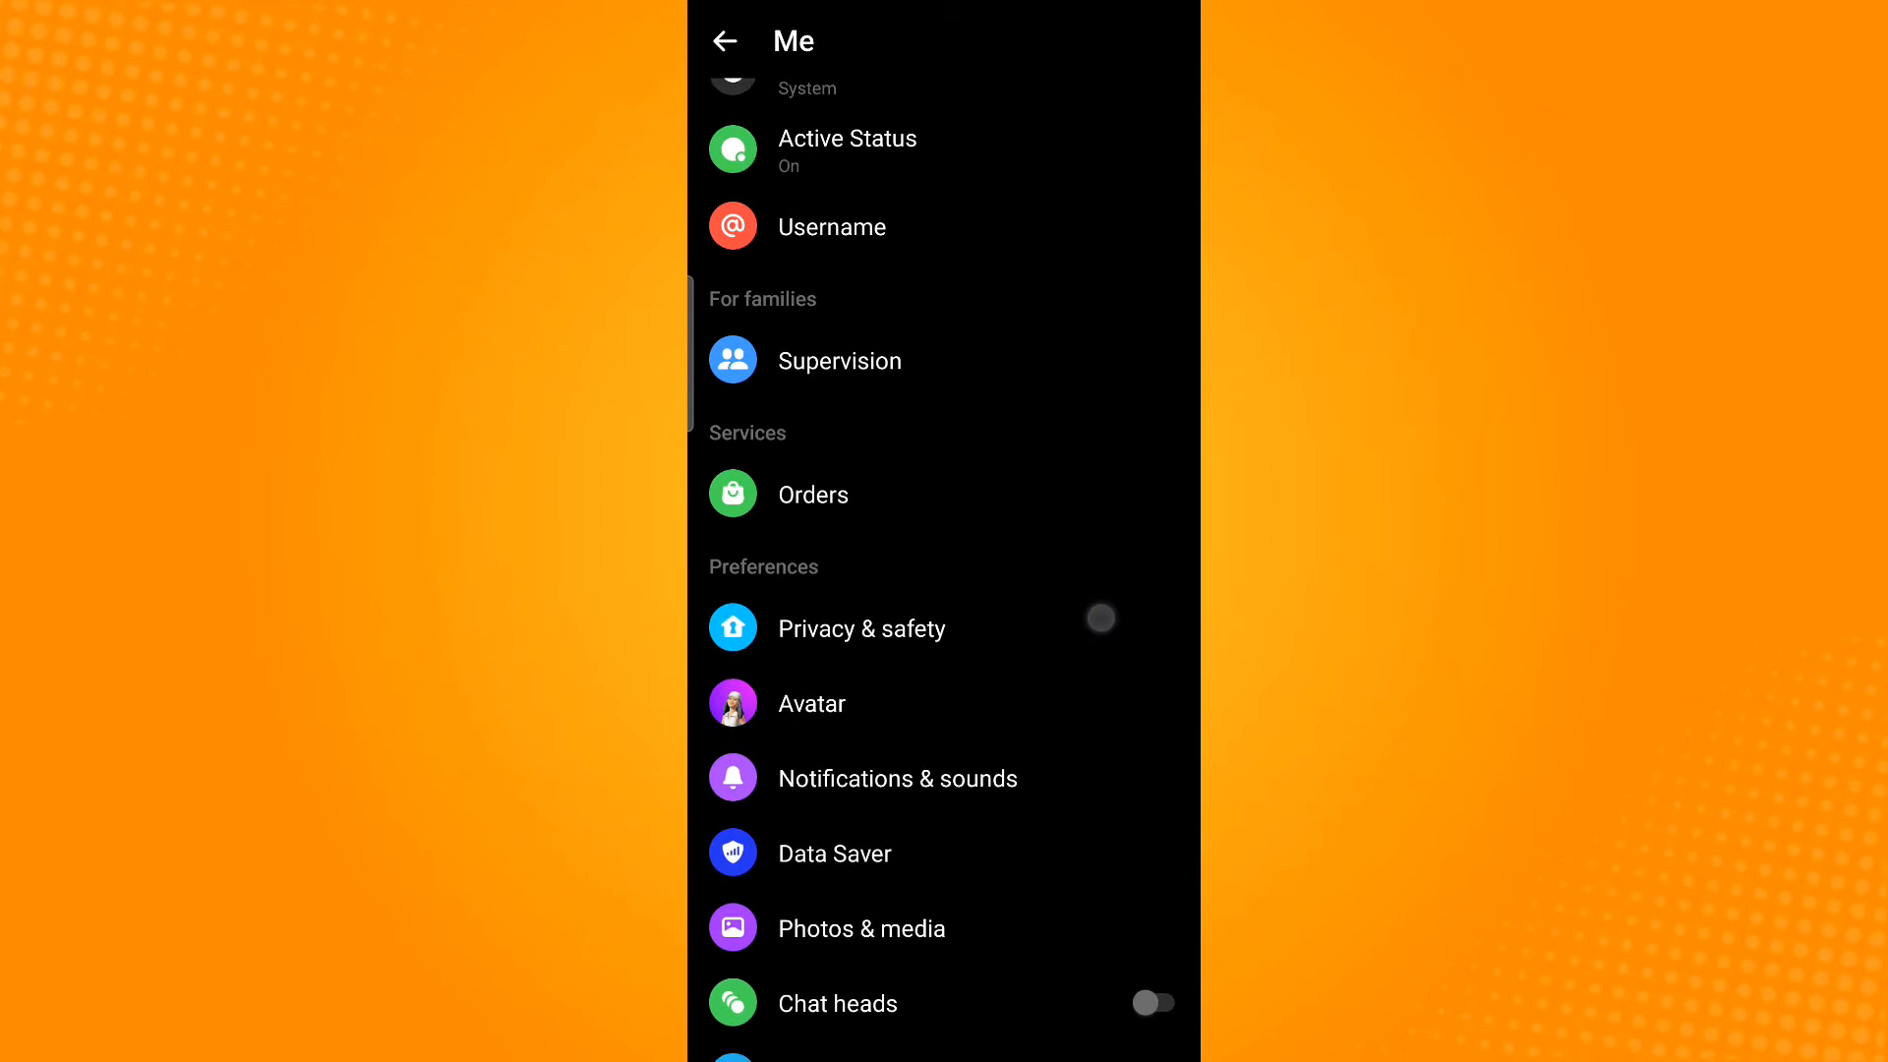
scroll("down", 3)
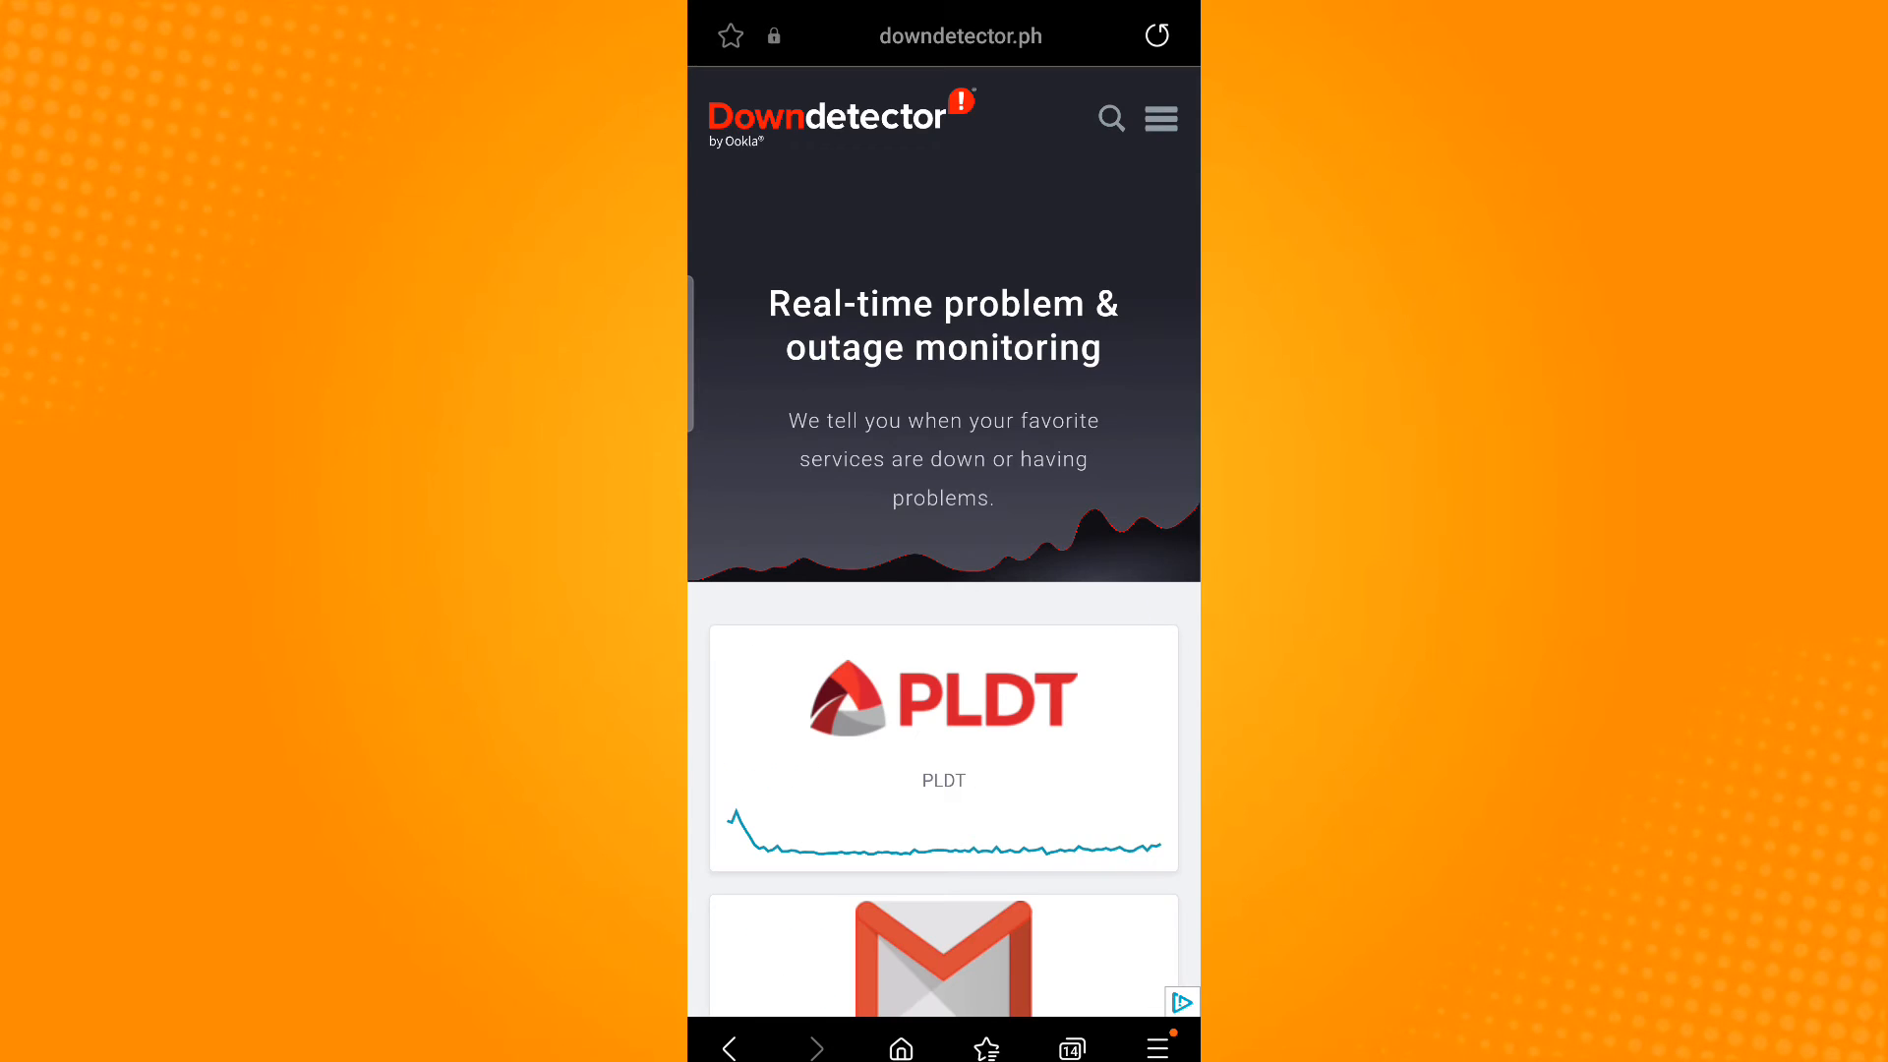
Scroll the Downdetector service list past GCash and Globe to the Facebook chart.
scroll("down", 3)
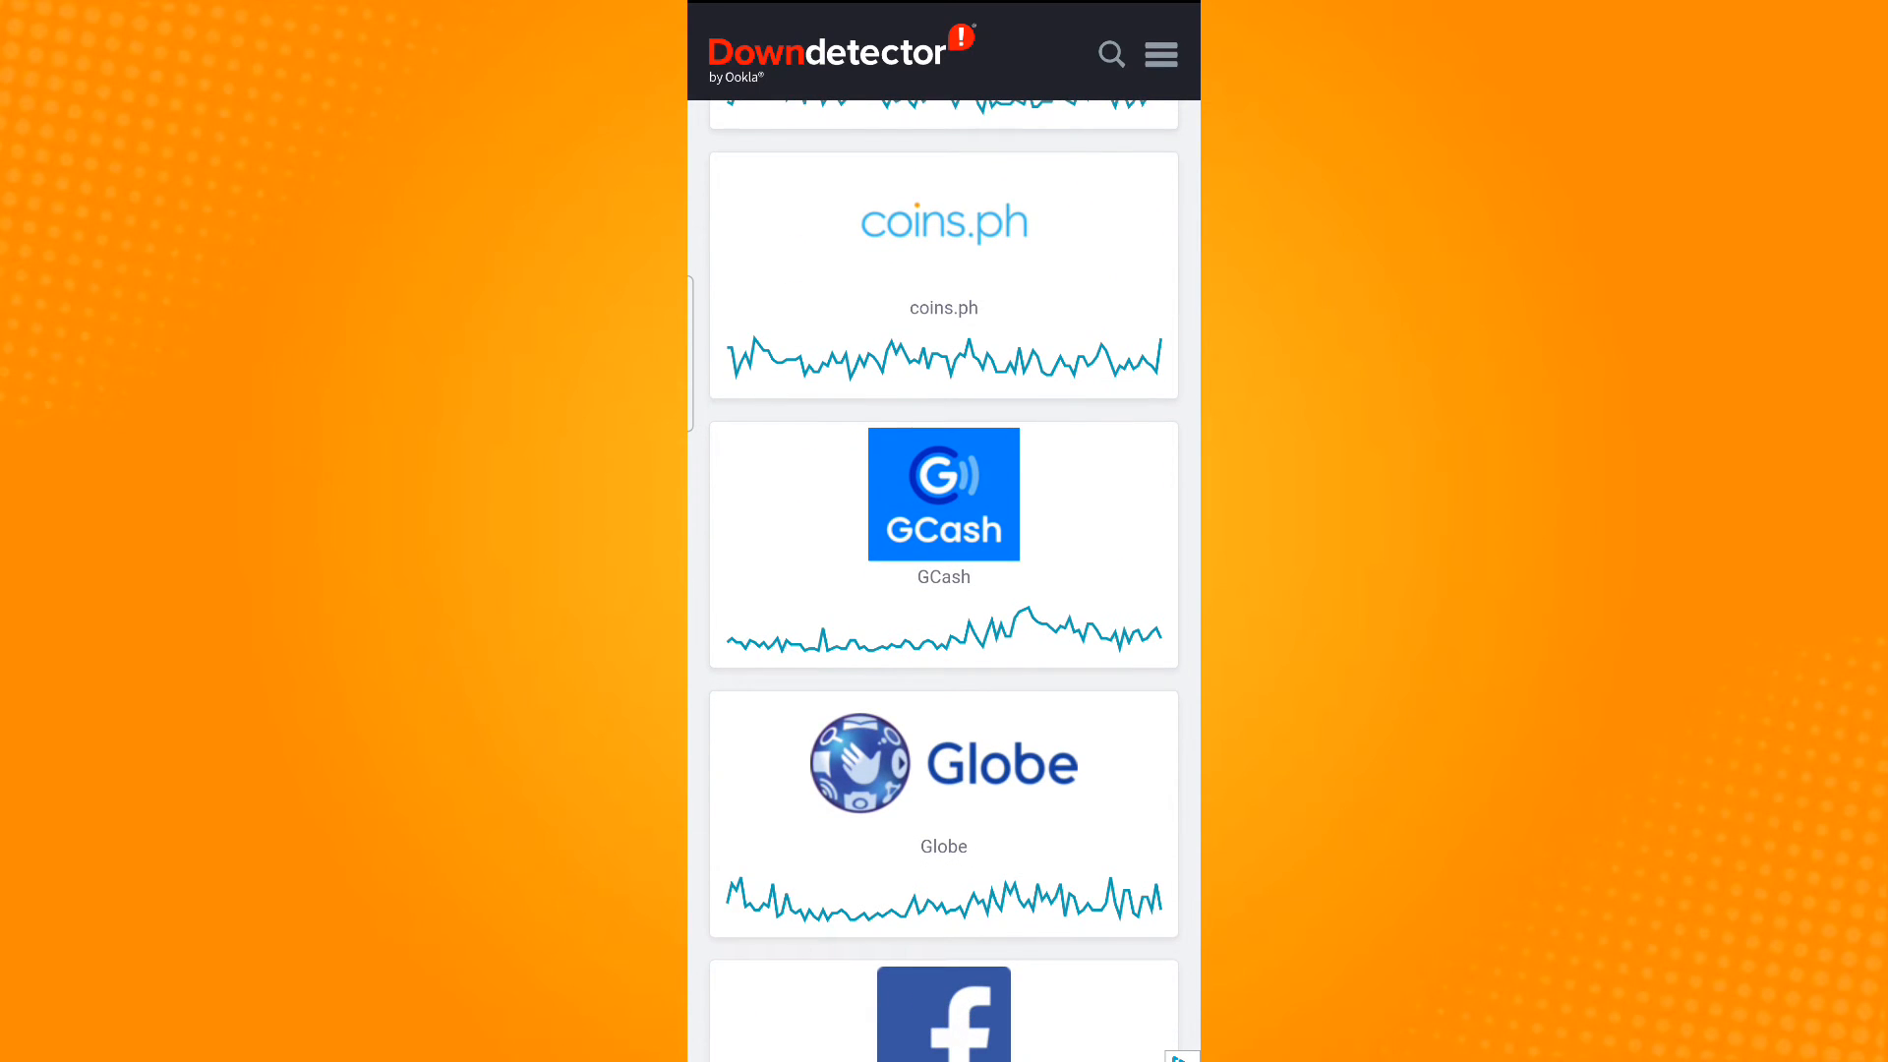
scroll("down", 3)
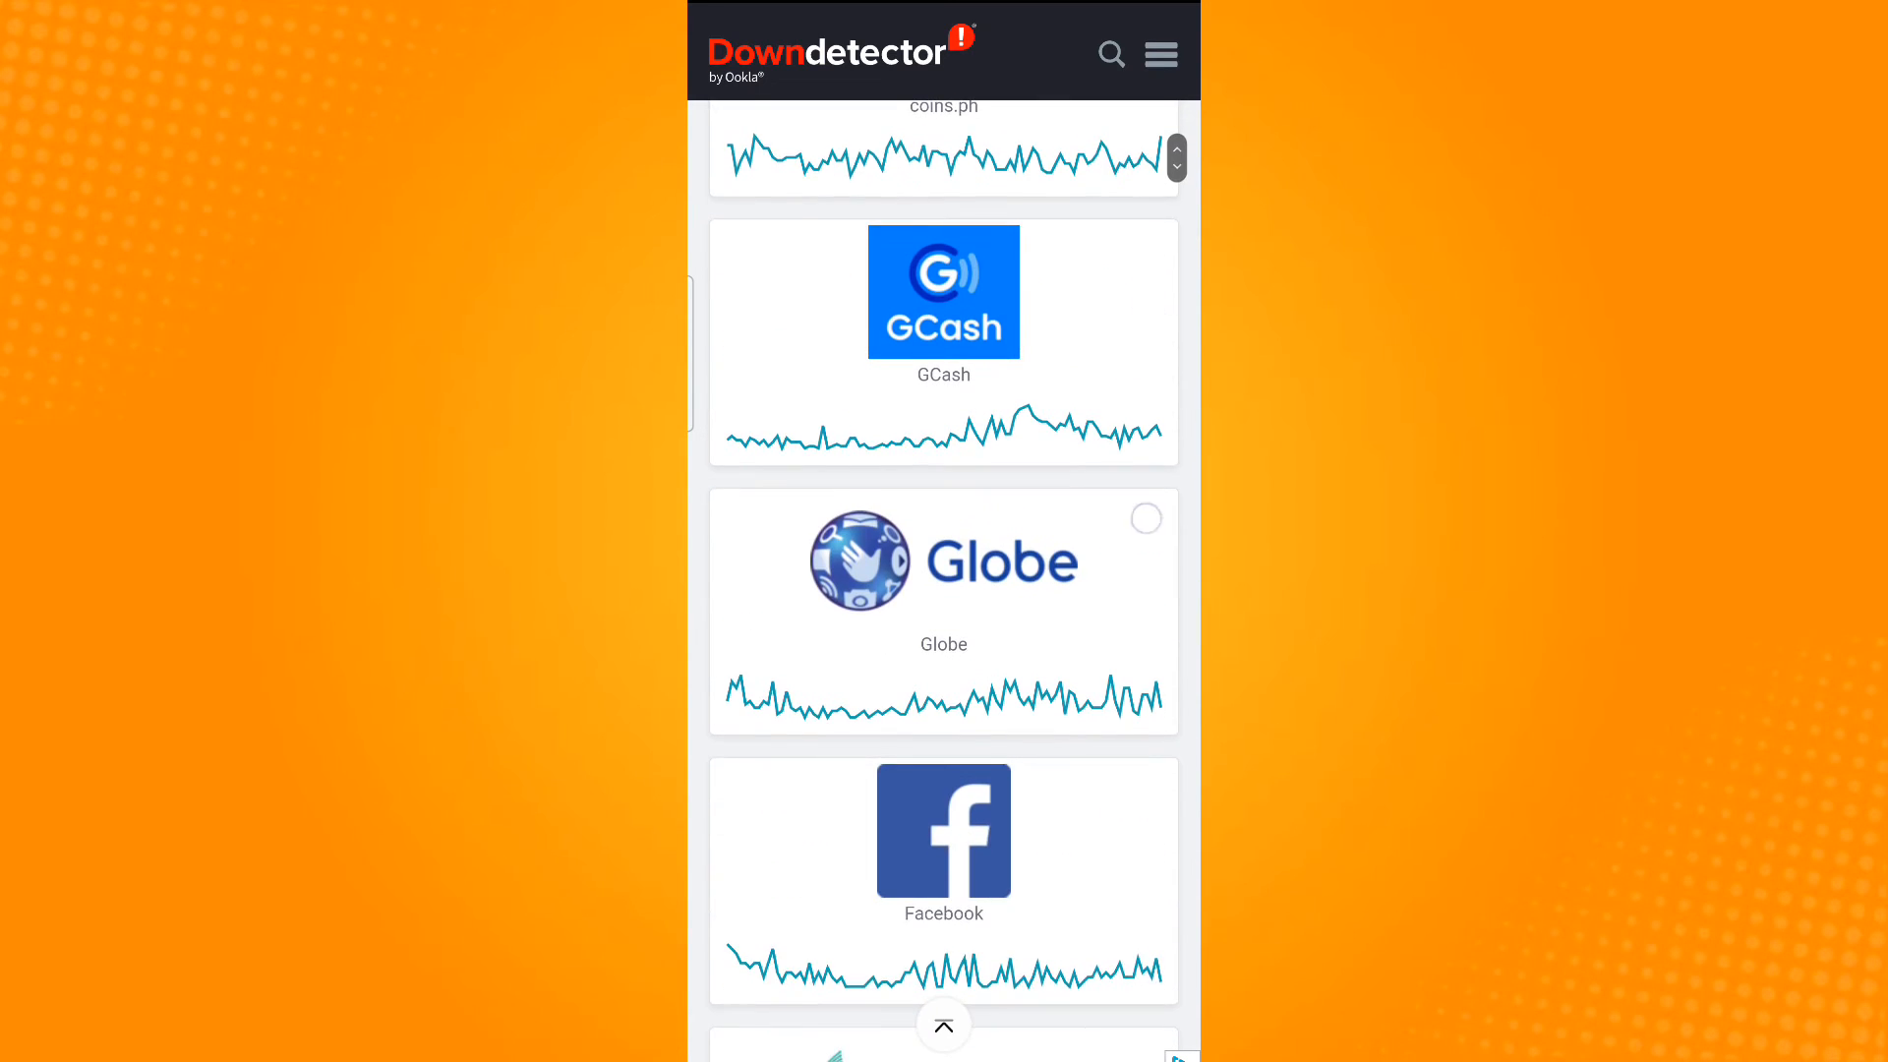
scroll("down", 3)
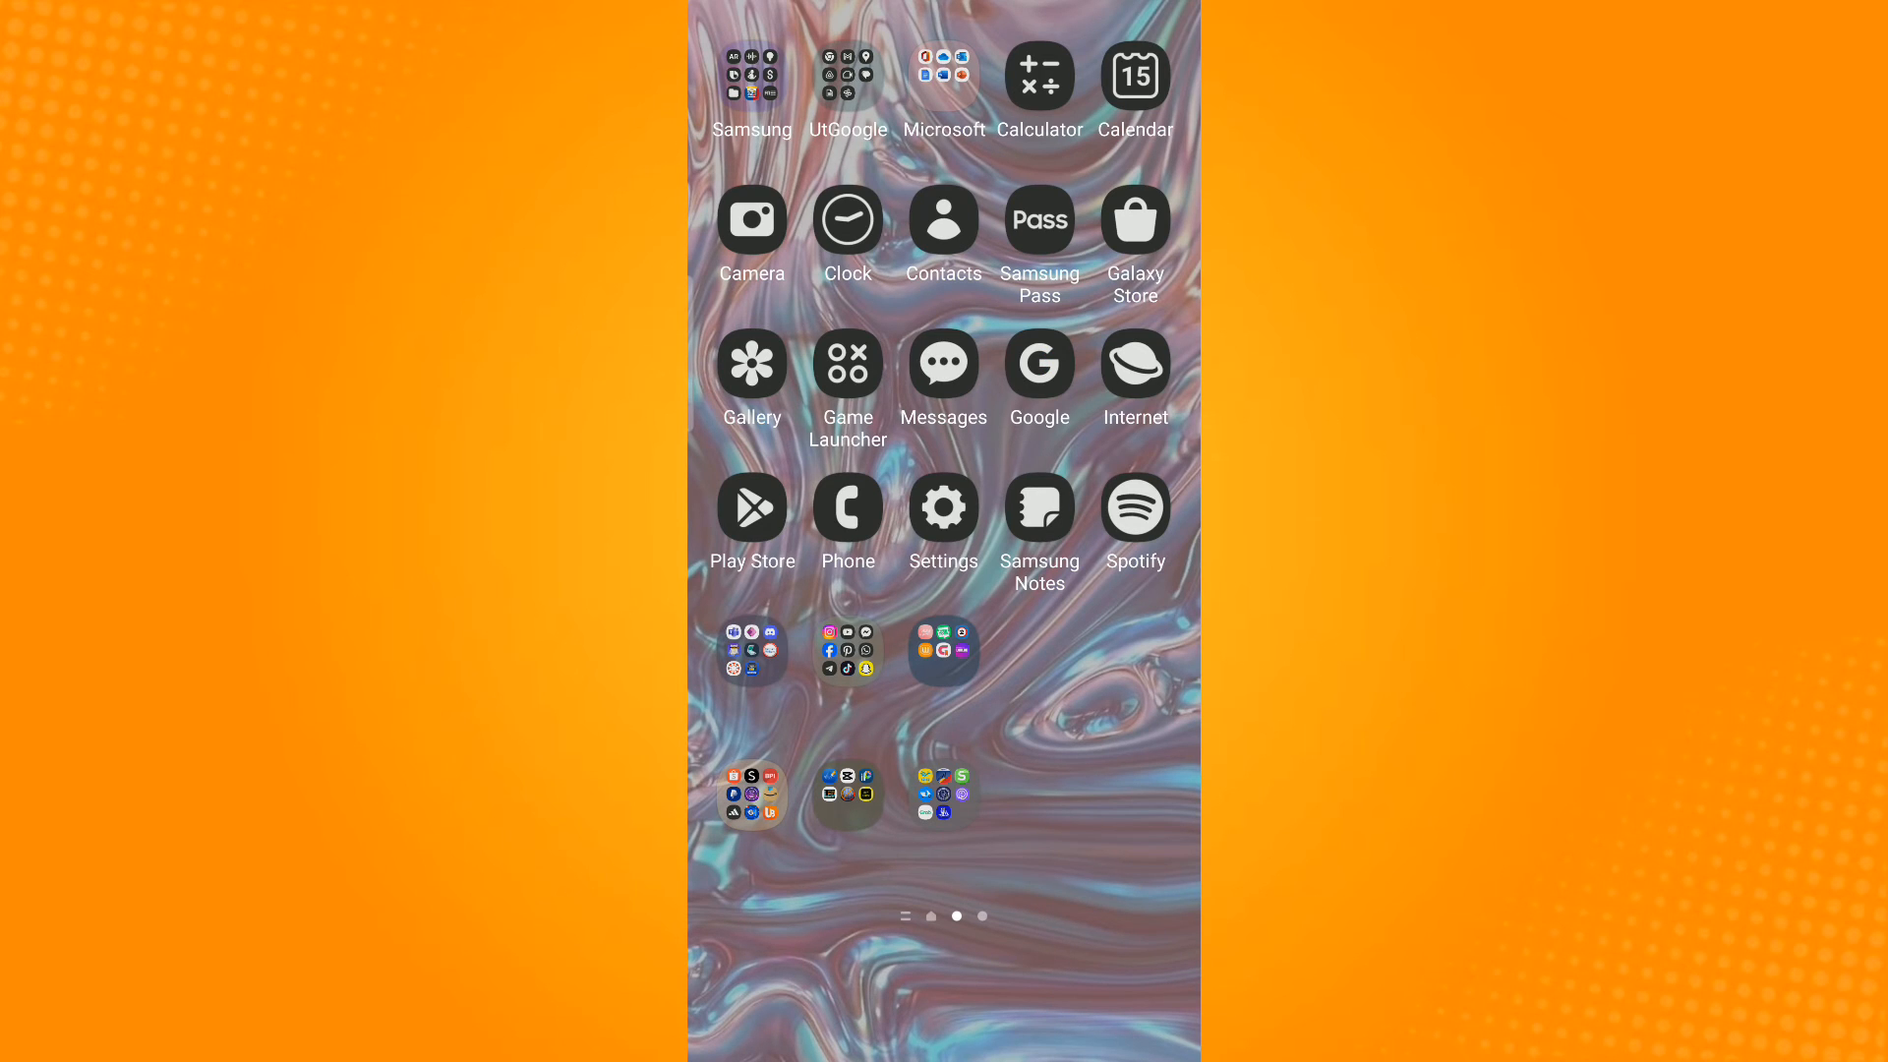
In Settings > Apps, search the installed apps for 'messenger'.
left_click(943, 506)
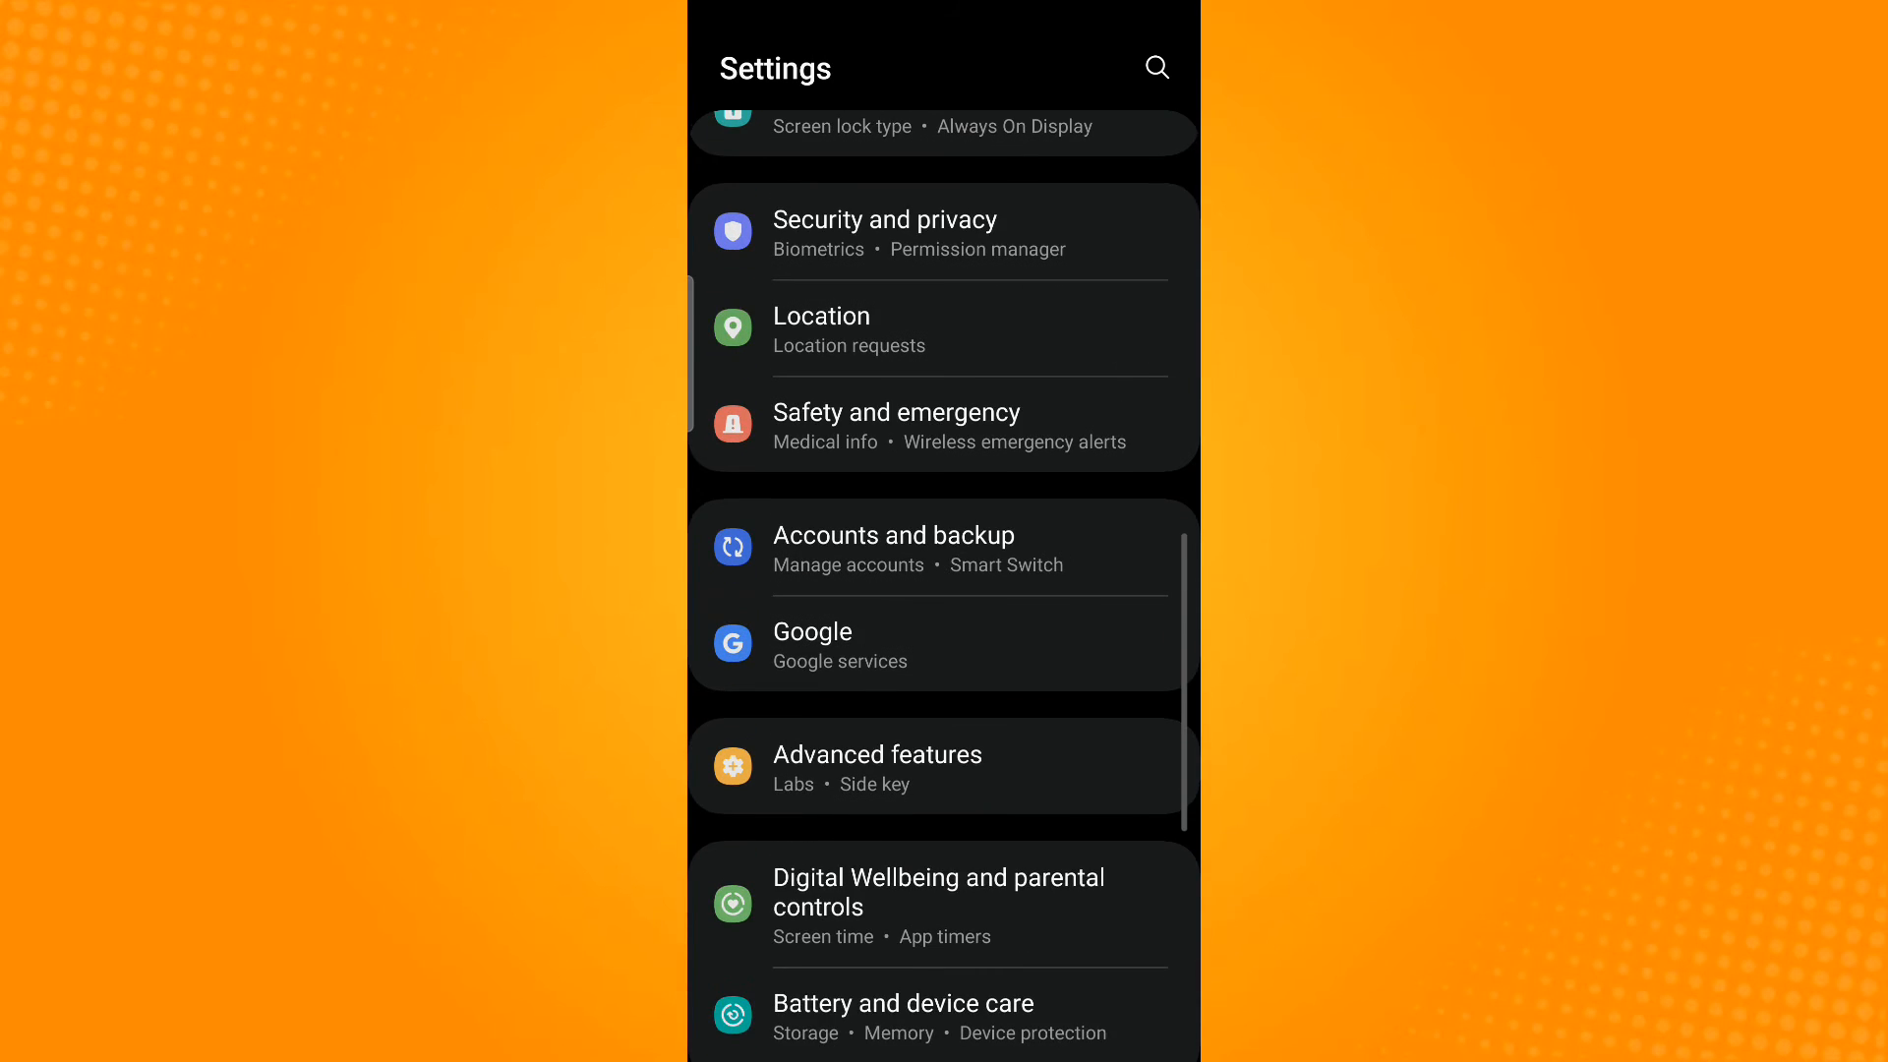
scroll("down", 3)
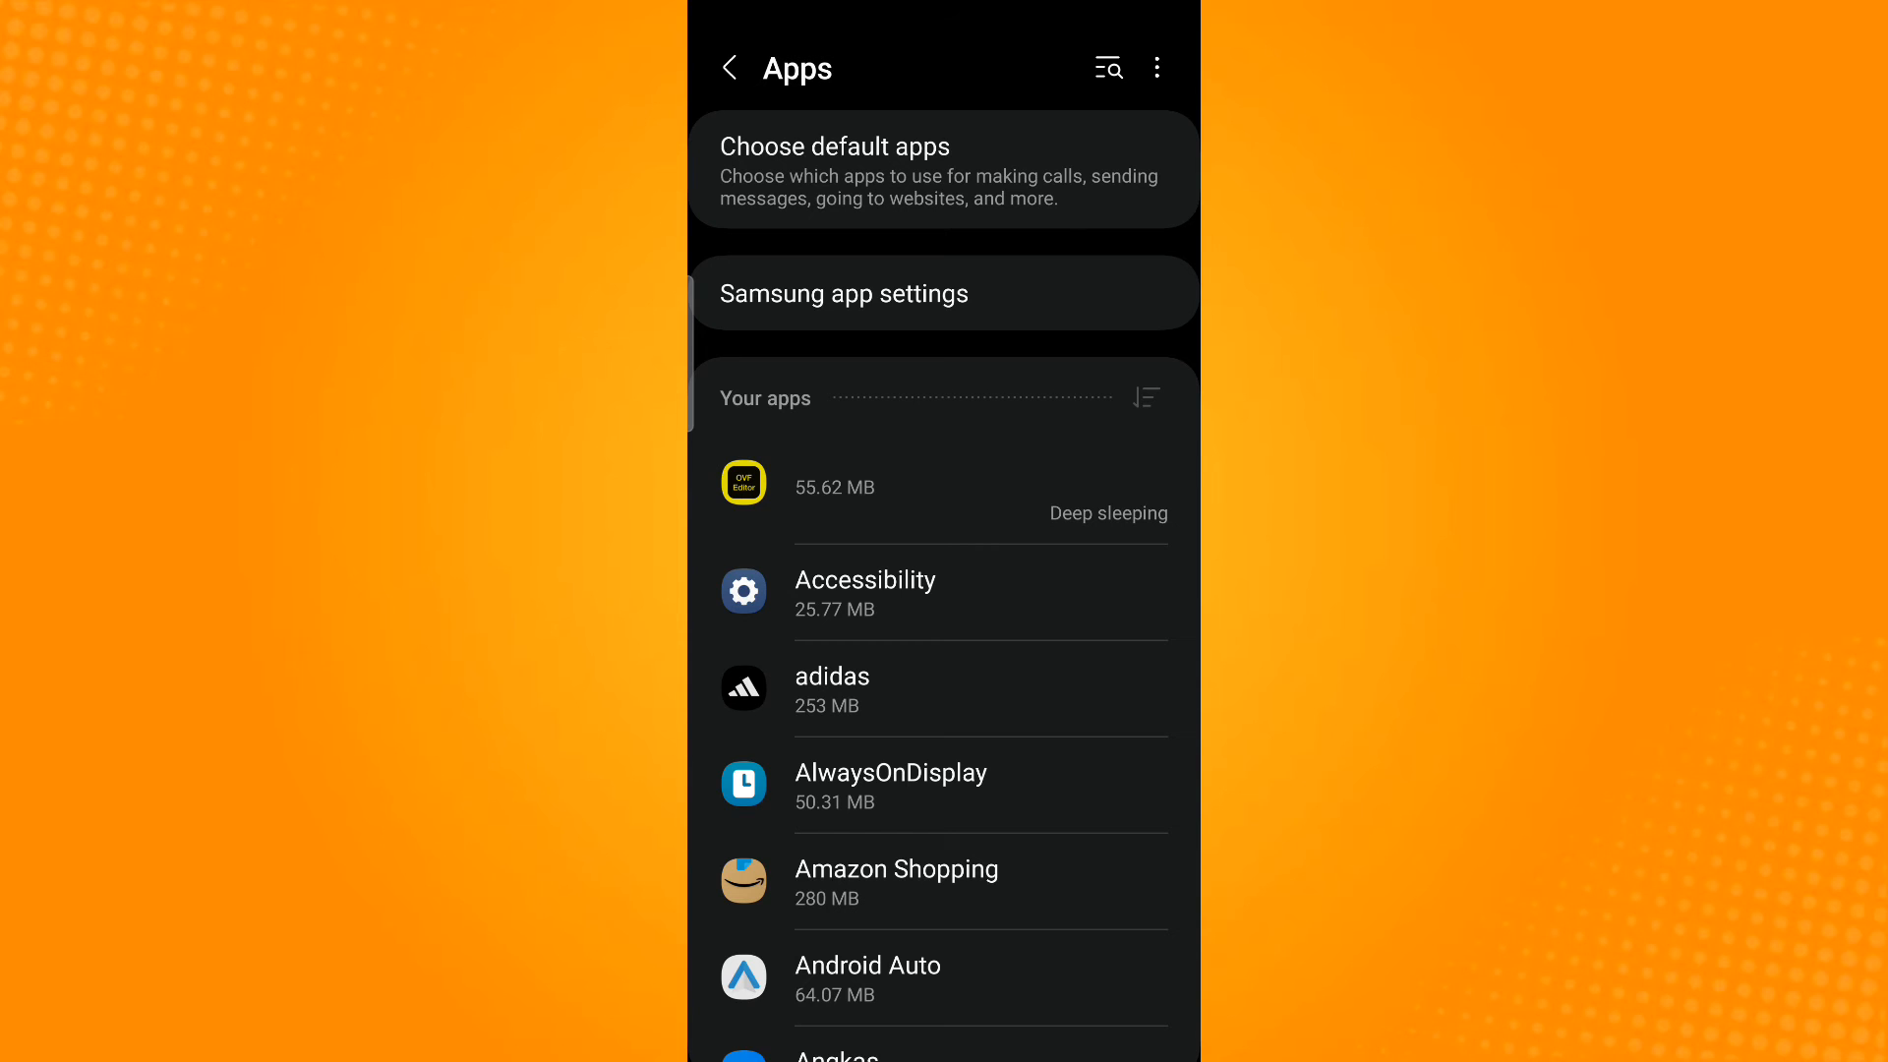
left_click(1105, 68)
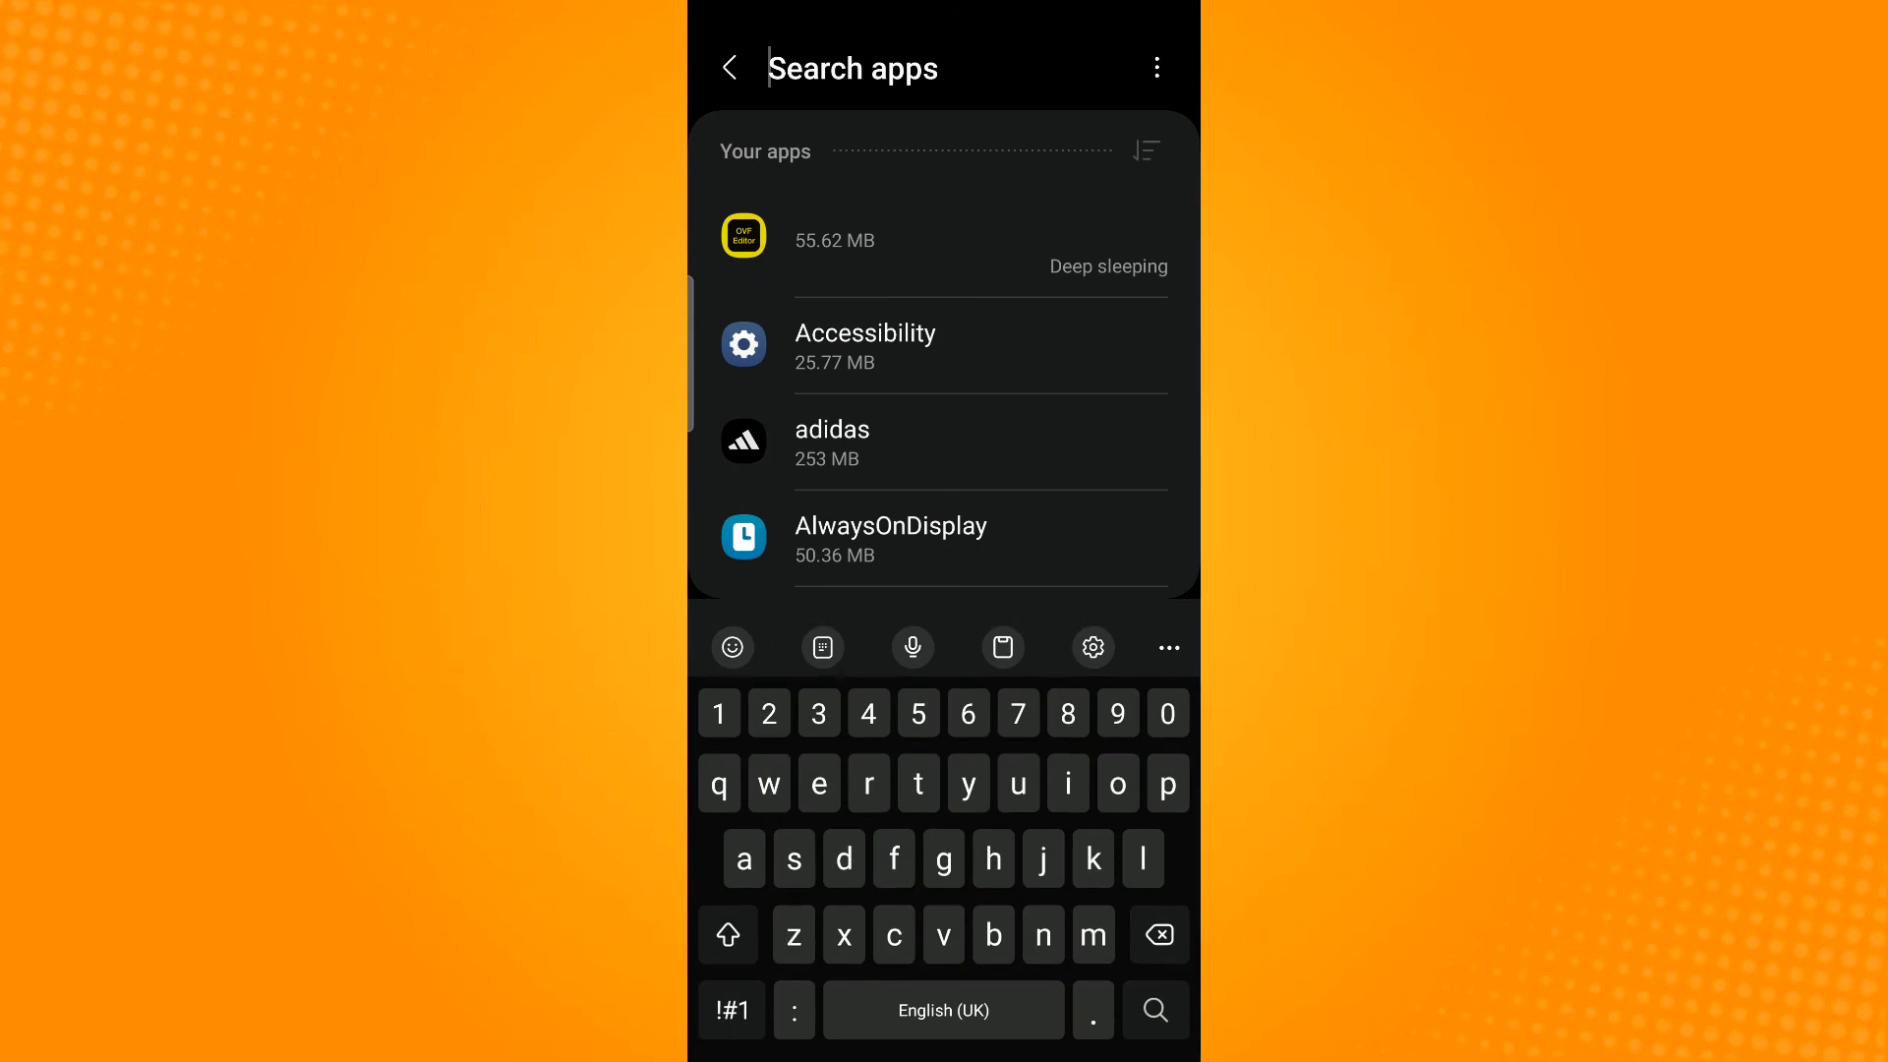
type("messe")
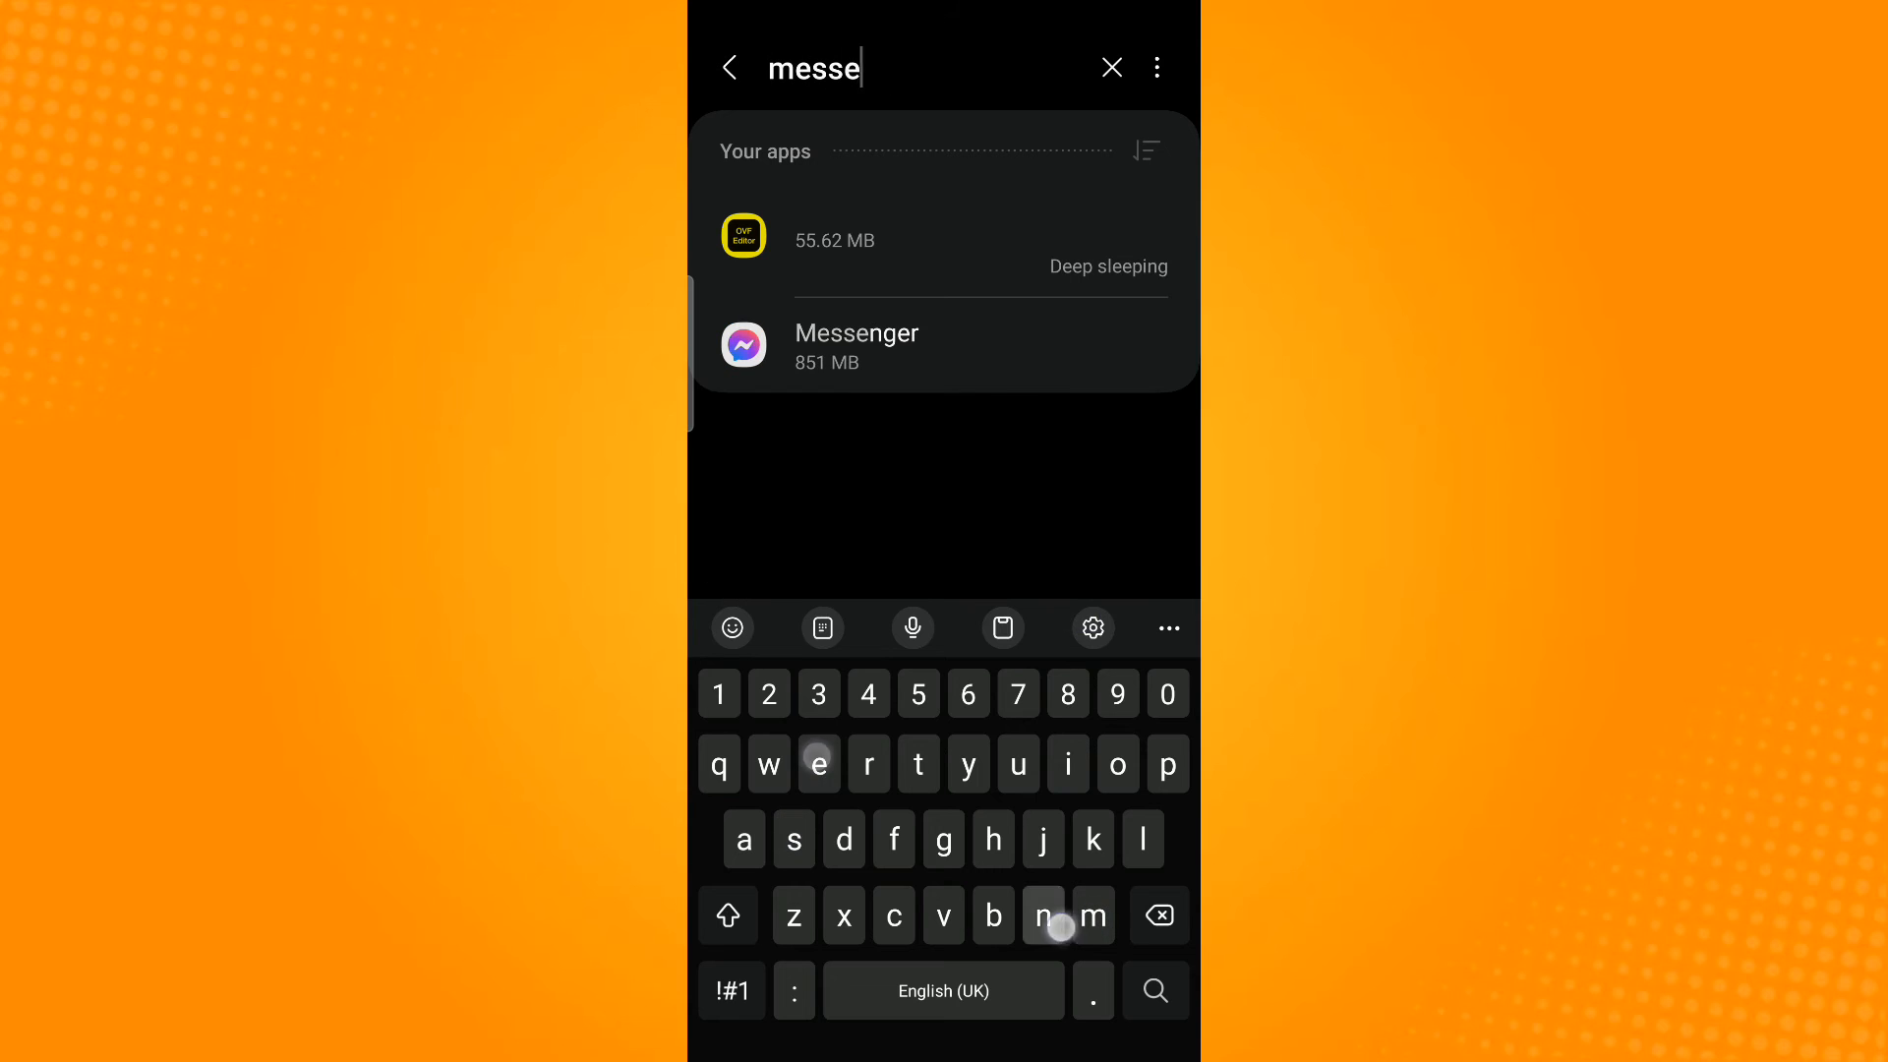
type("nger")
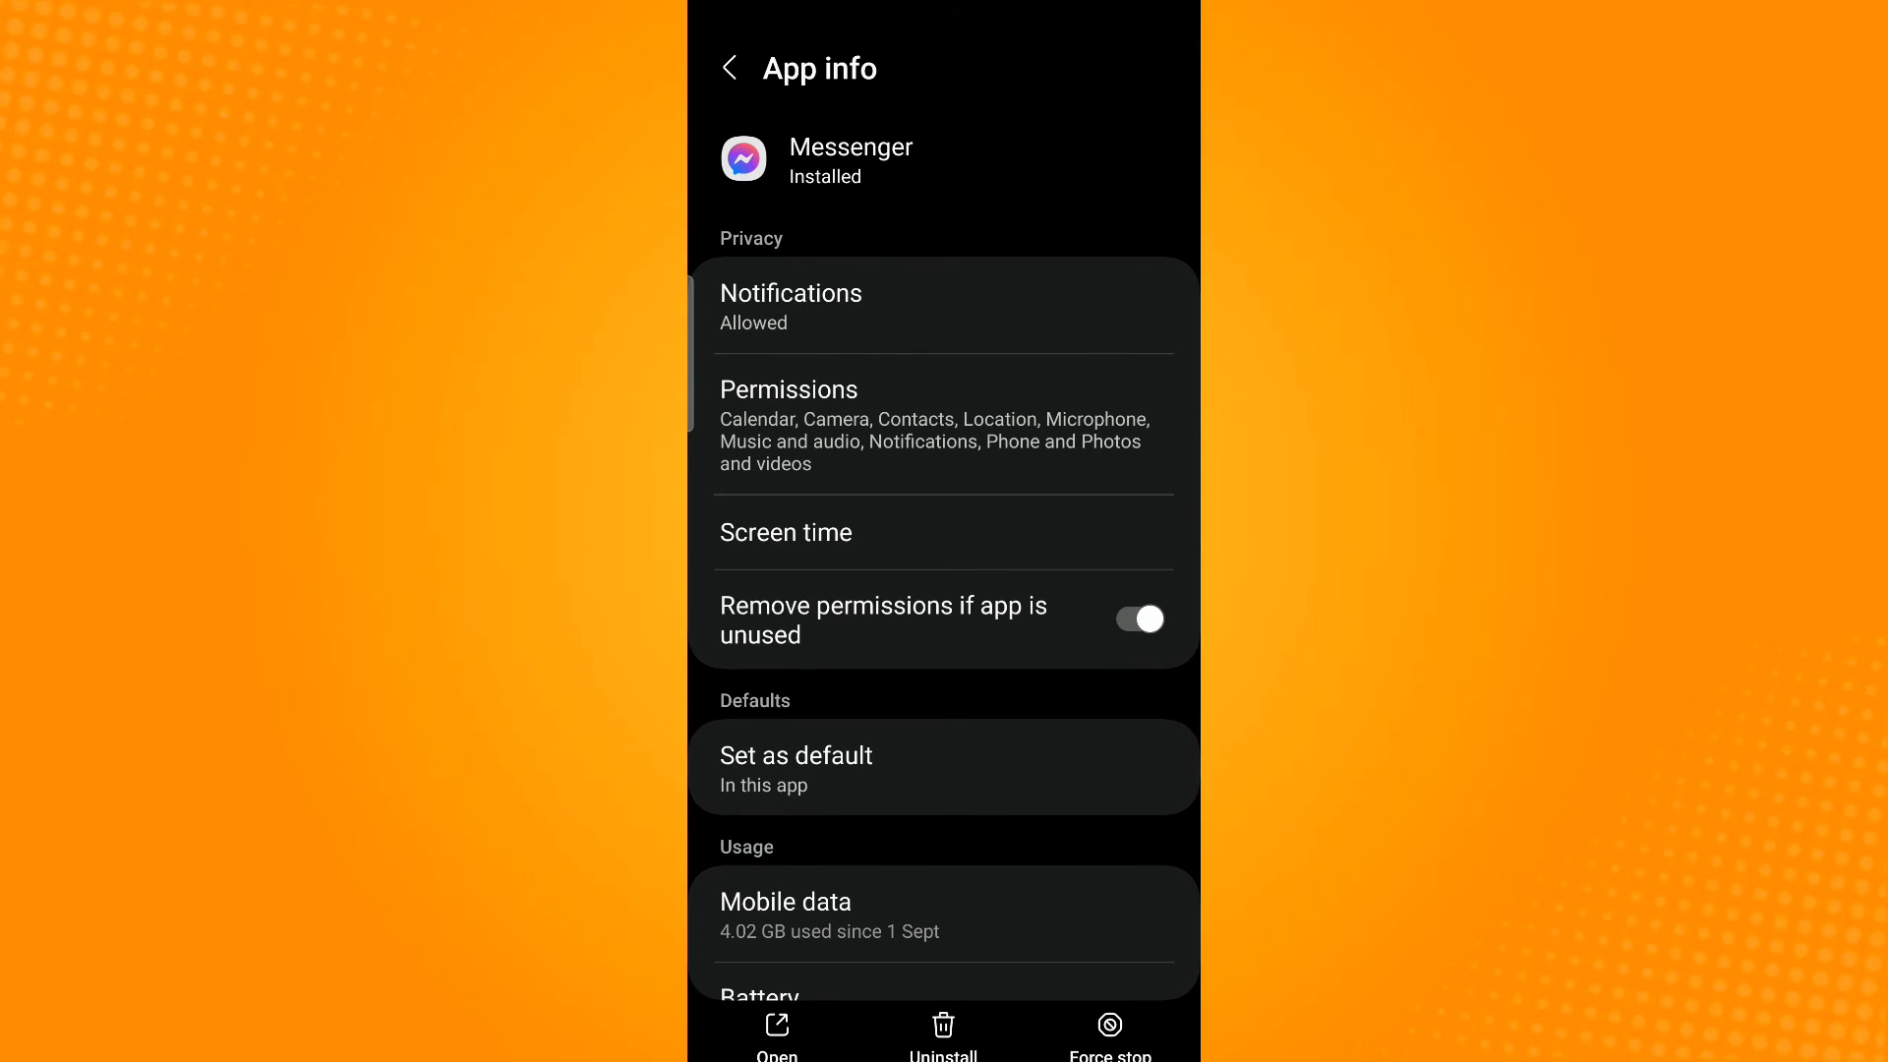
Clear Messenger's cache from its storage page, then head to the Play Store.
scroll("down", 3)
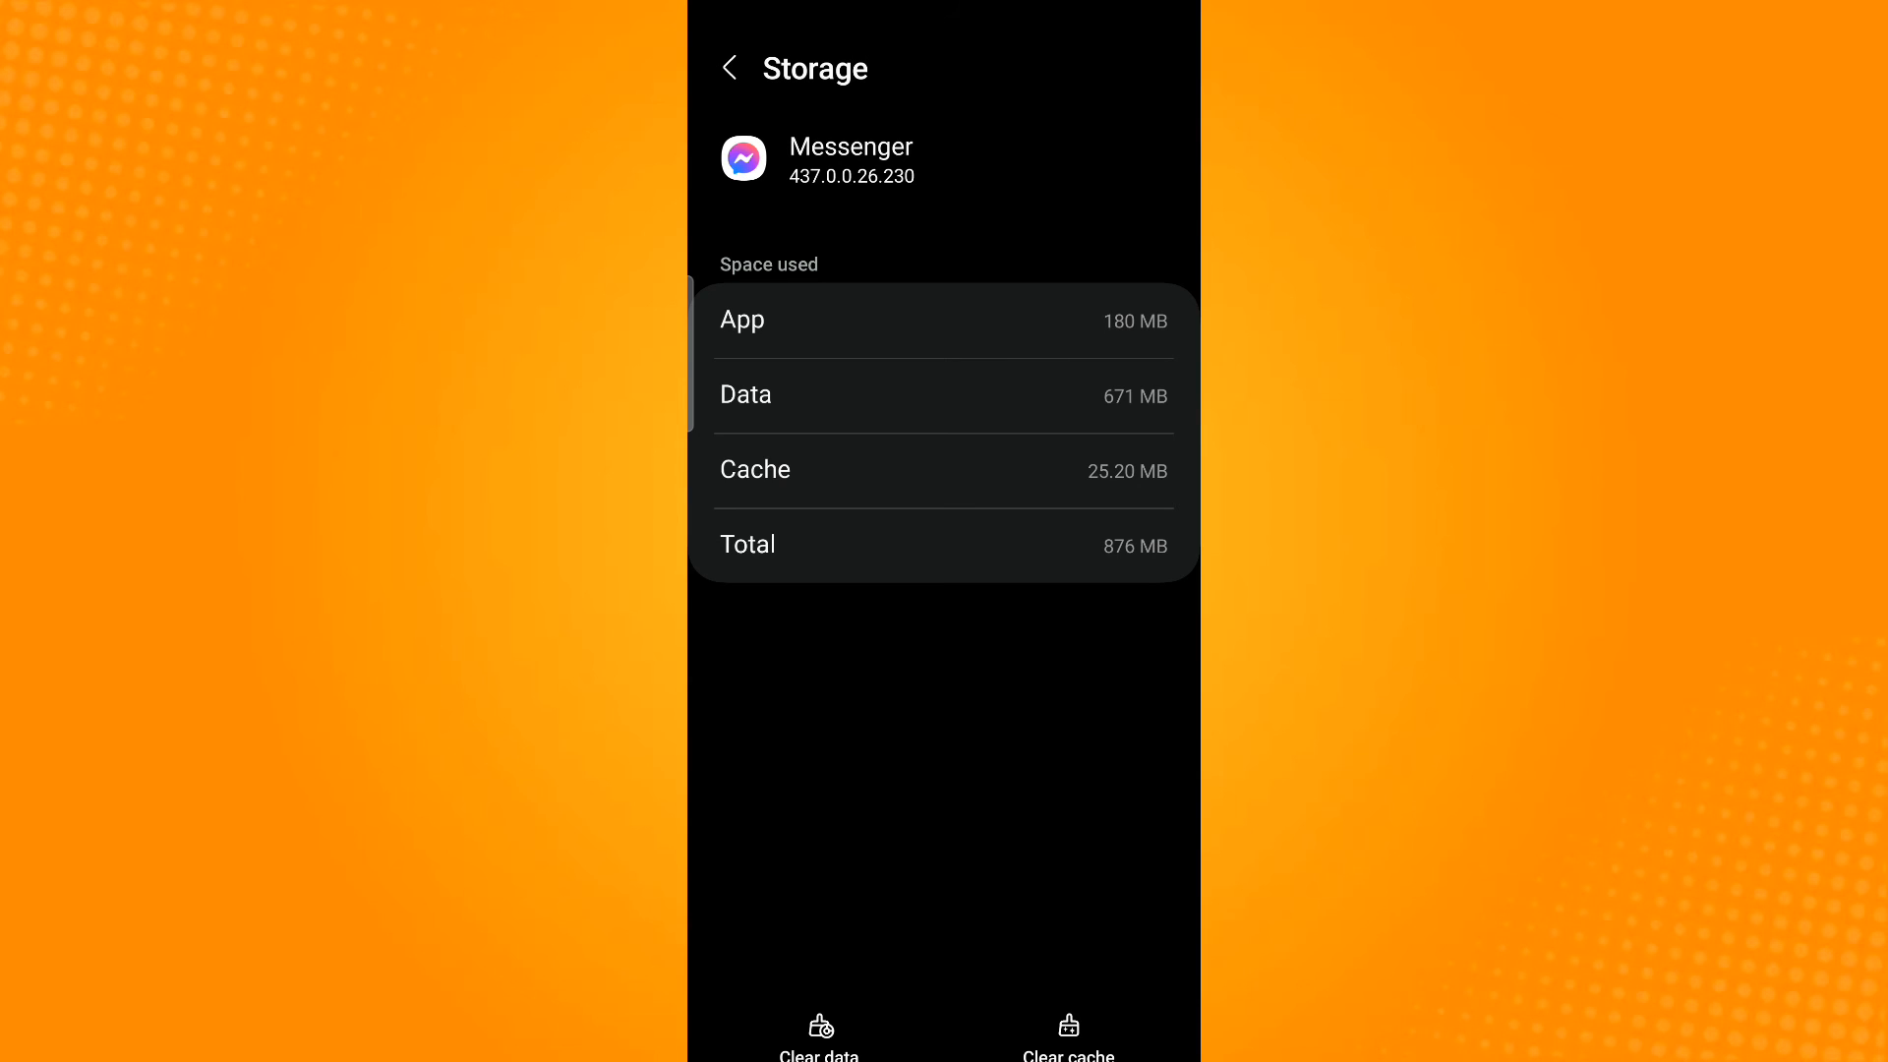
left_click(1067, 1039)
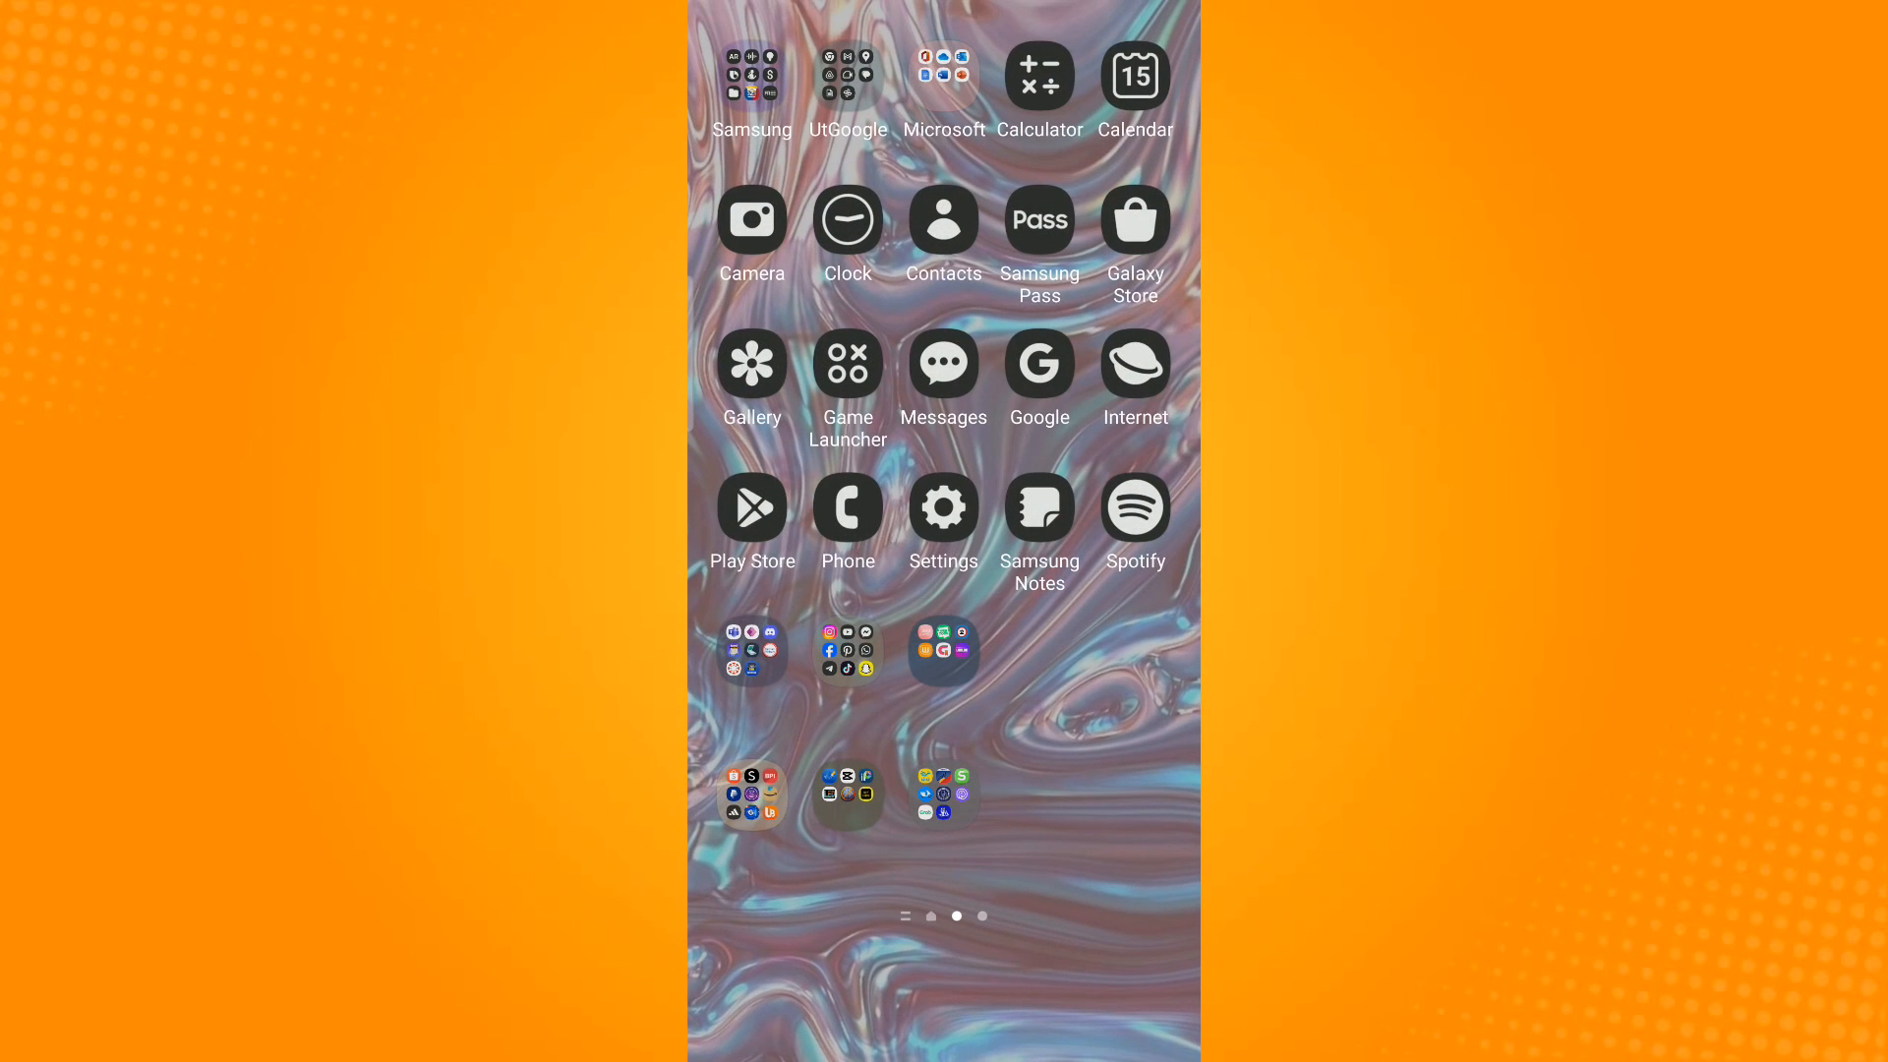
left_click(751, 506)
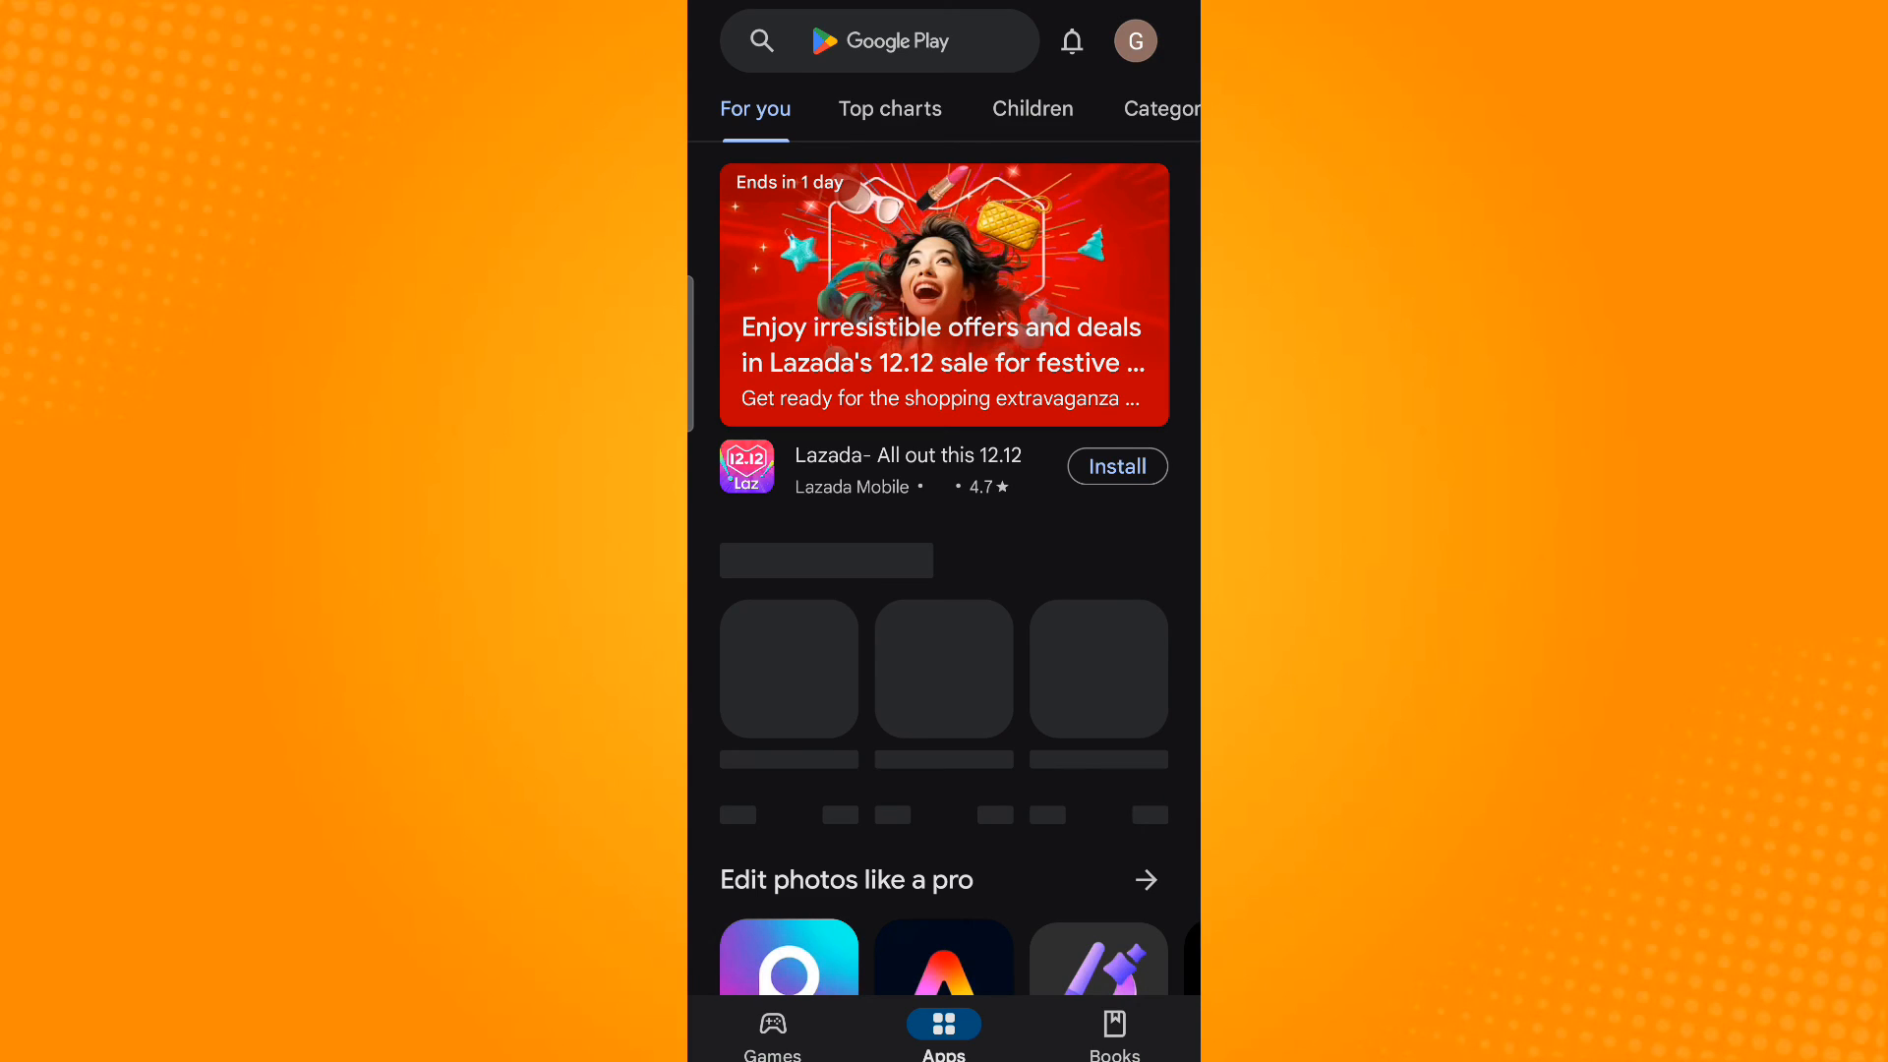